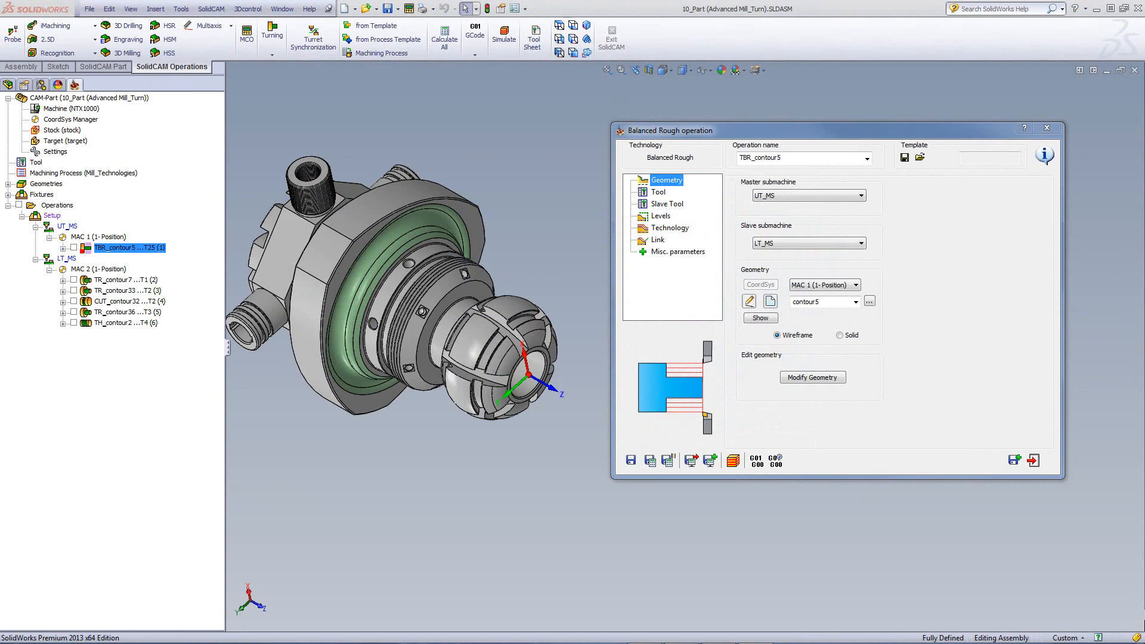
mouse_move(946, 410)
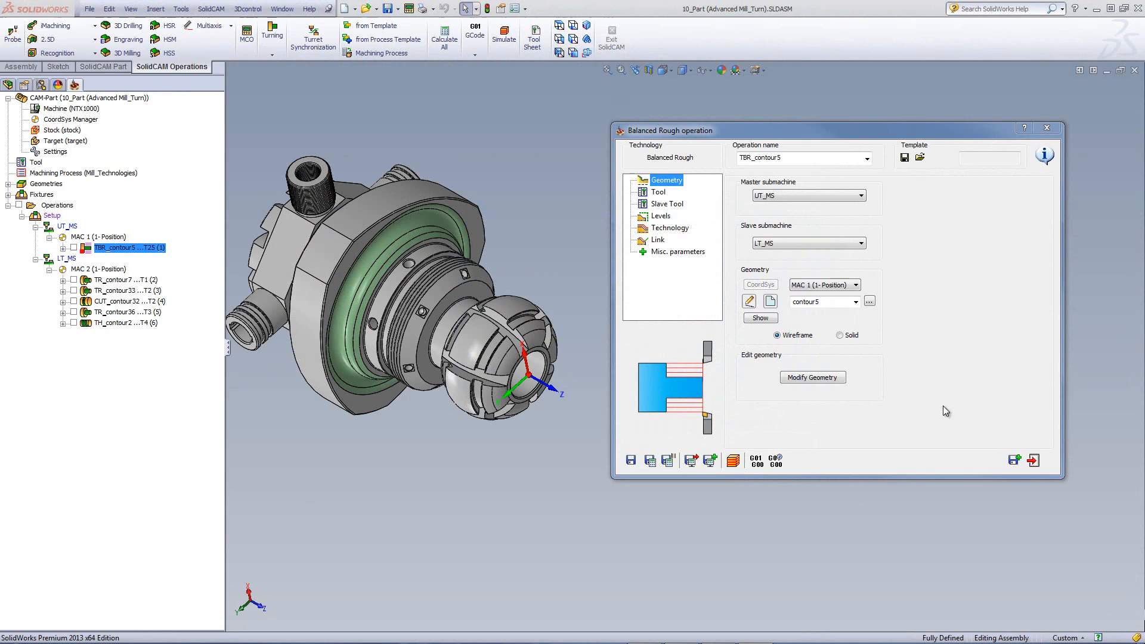
mouse_move(857, 438)
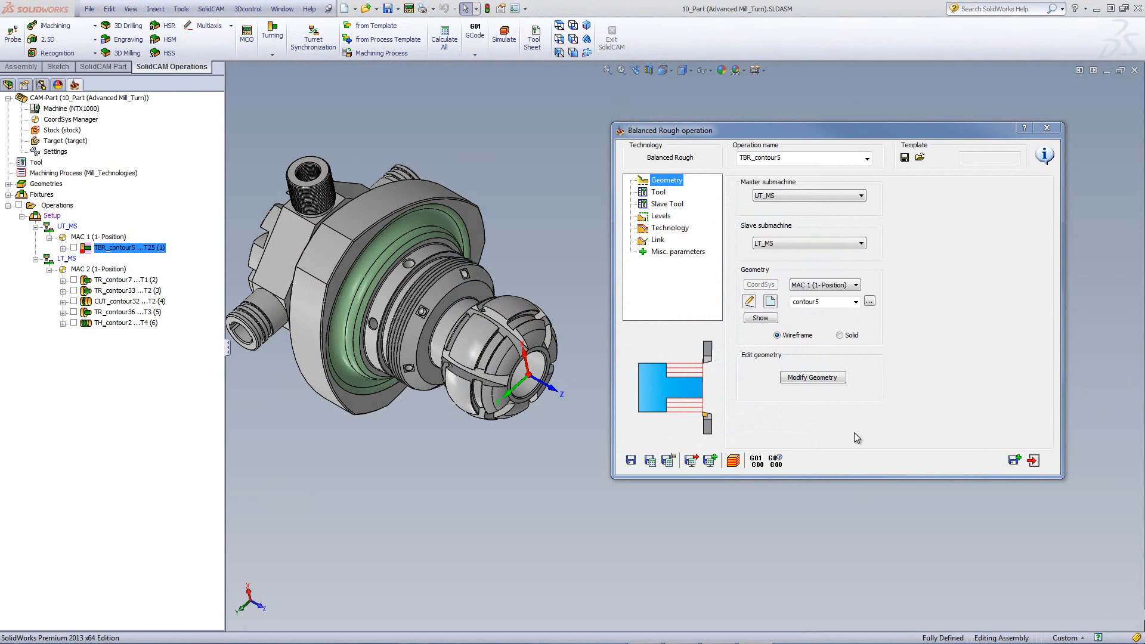
mouse_move(956, 343)
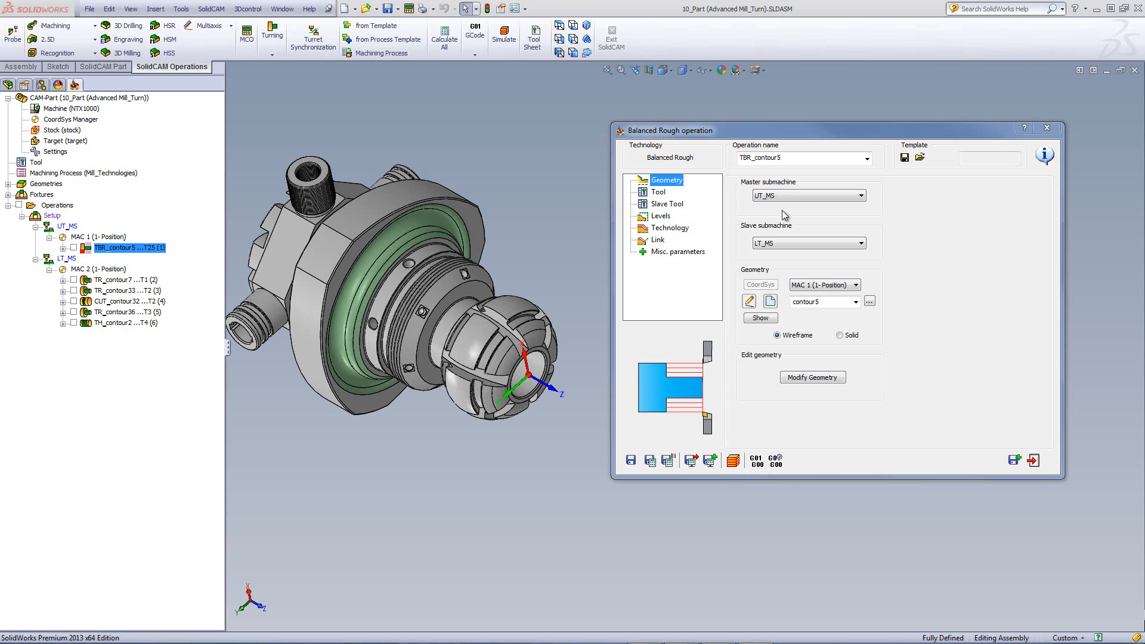
mouse_move(868, 461)
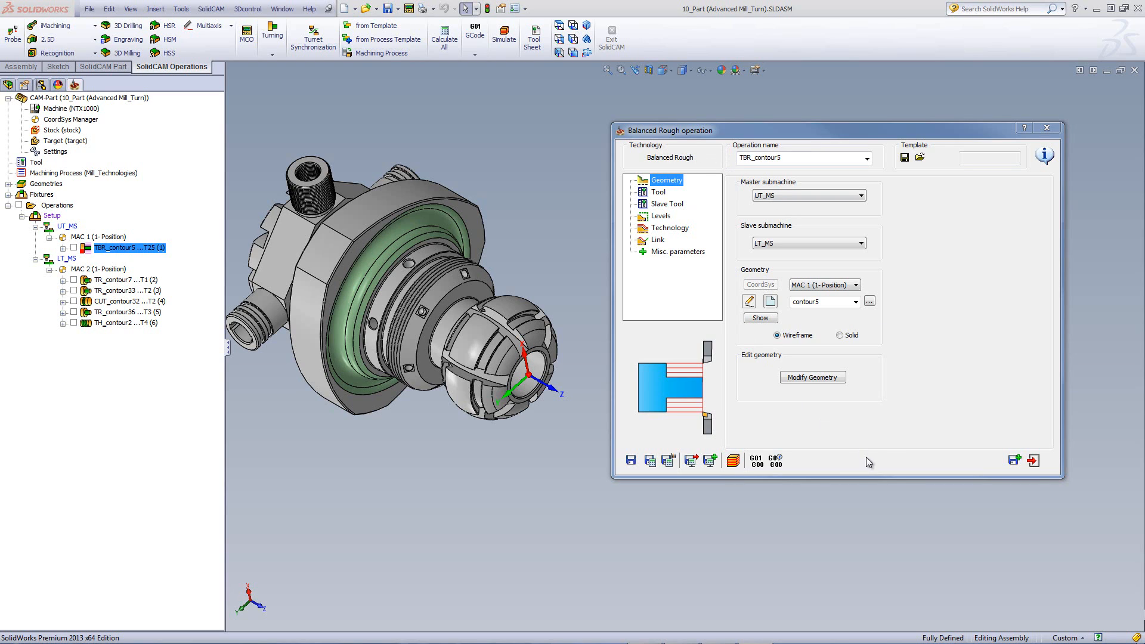
mouse_move(645, 485)
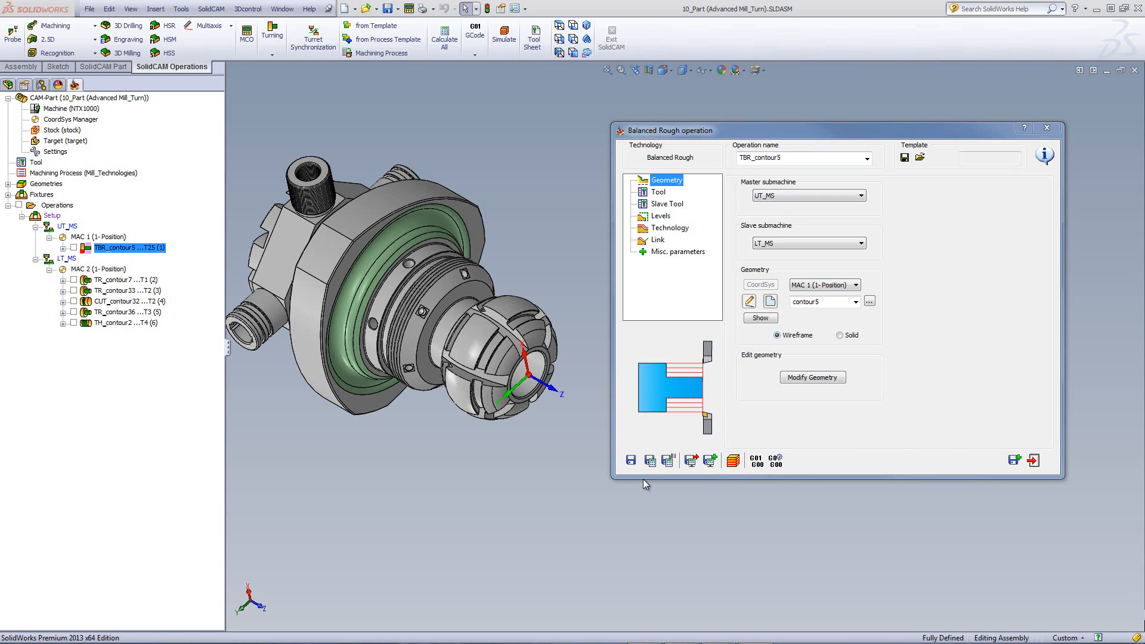
mouse_move(966, 474)
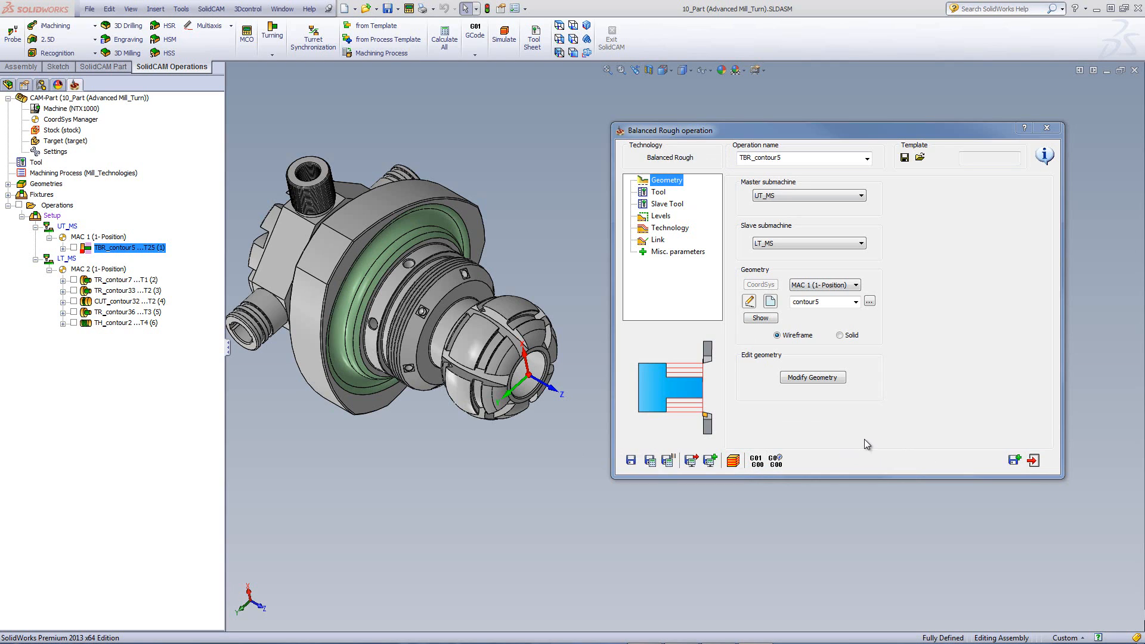
mouse_move(646, 436)
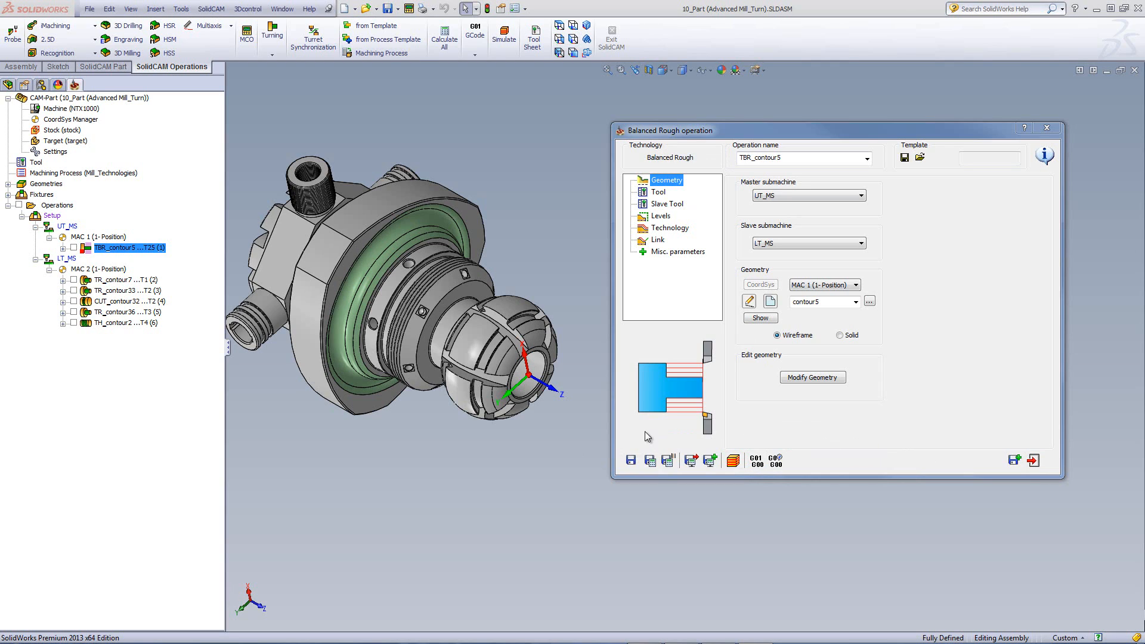
mouse_move(837, 446)
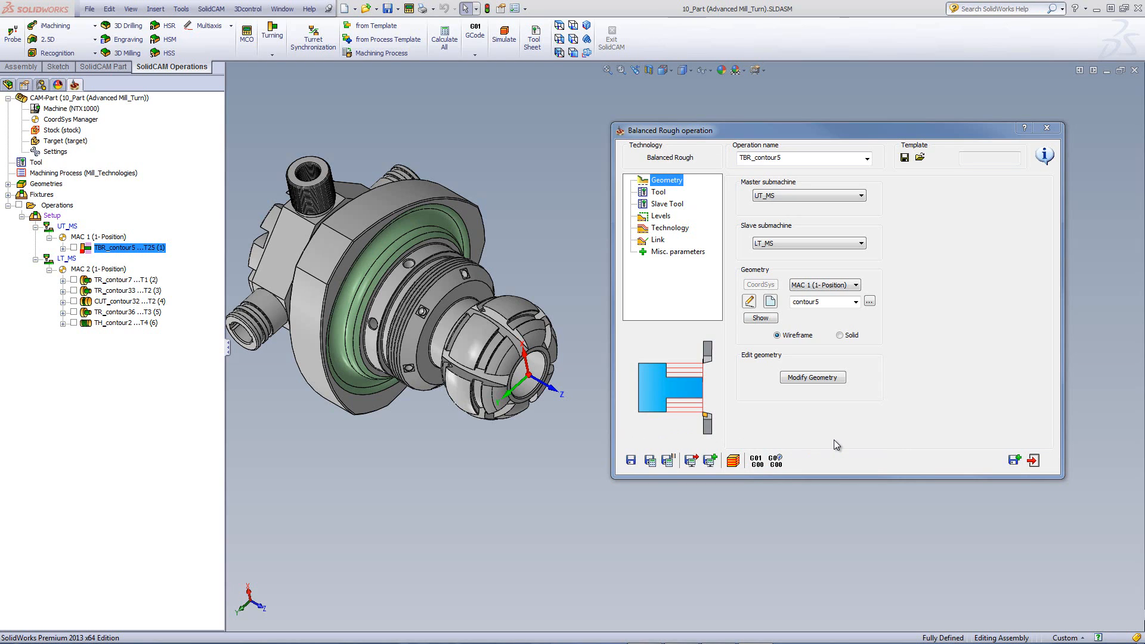
mouse_move(675, 436)
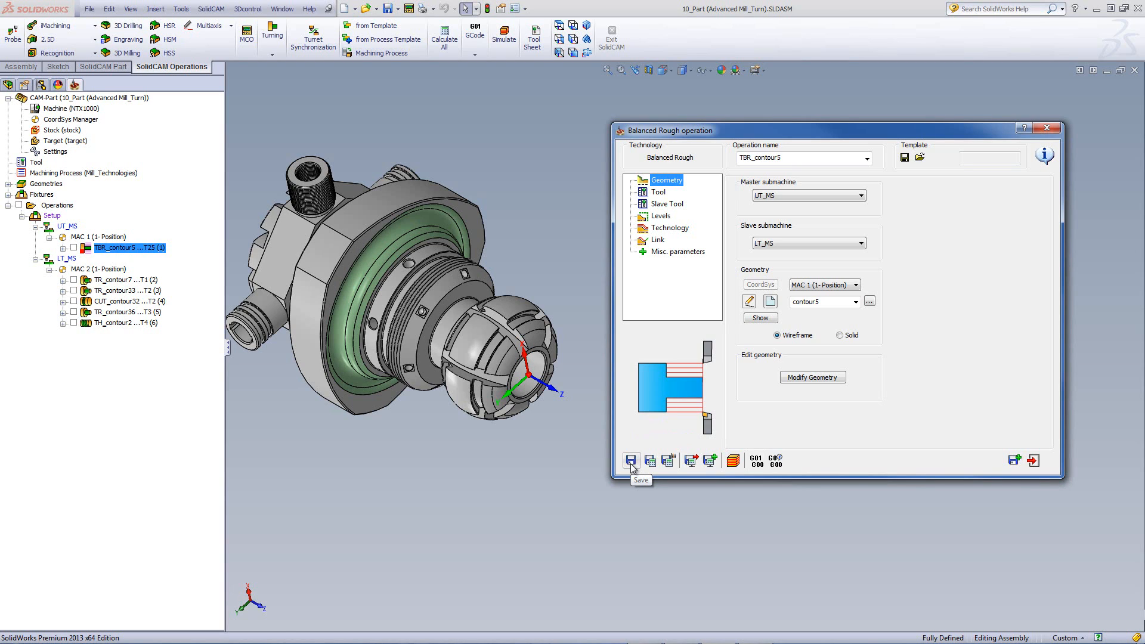
mouse_move(650, 465)
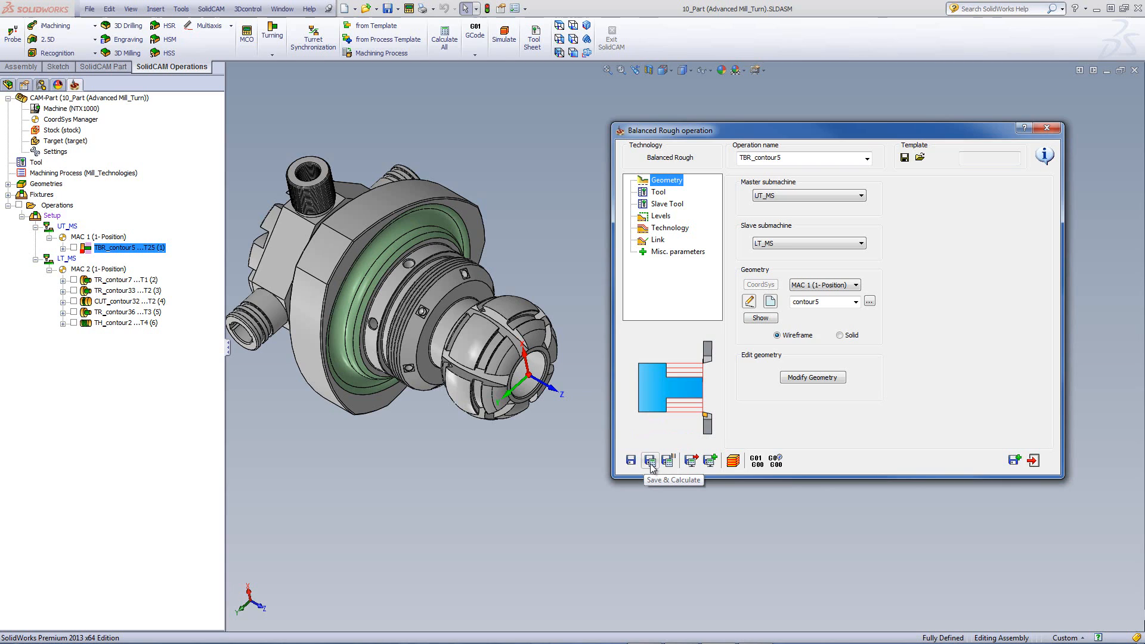
mouse_move(649, 459)
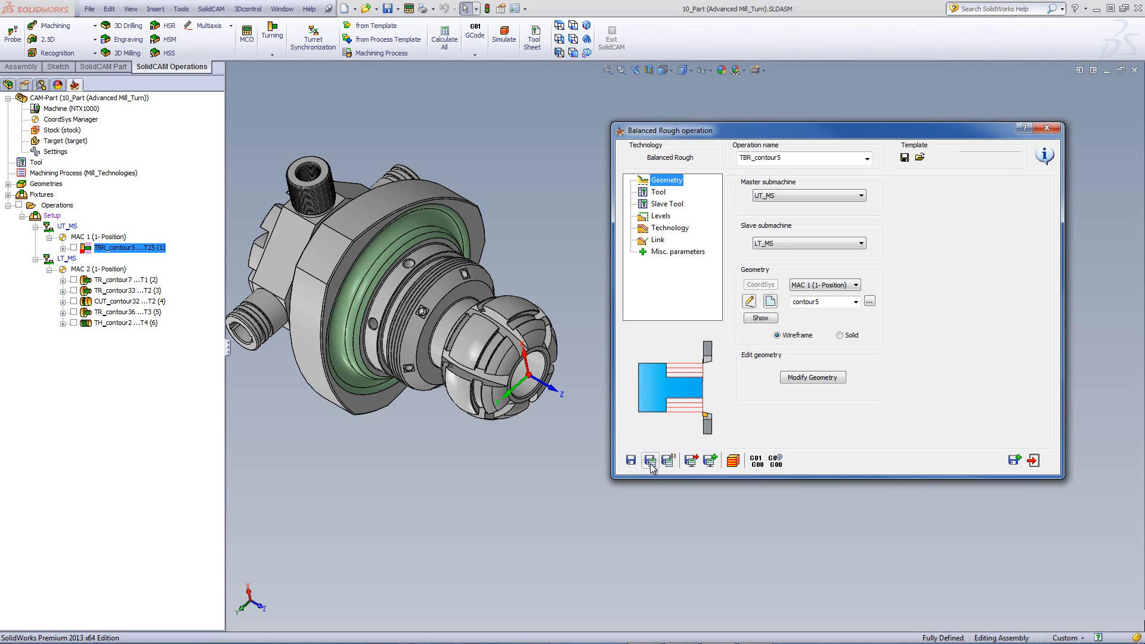
mouse_move(670, 459)
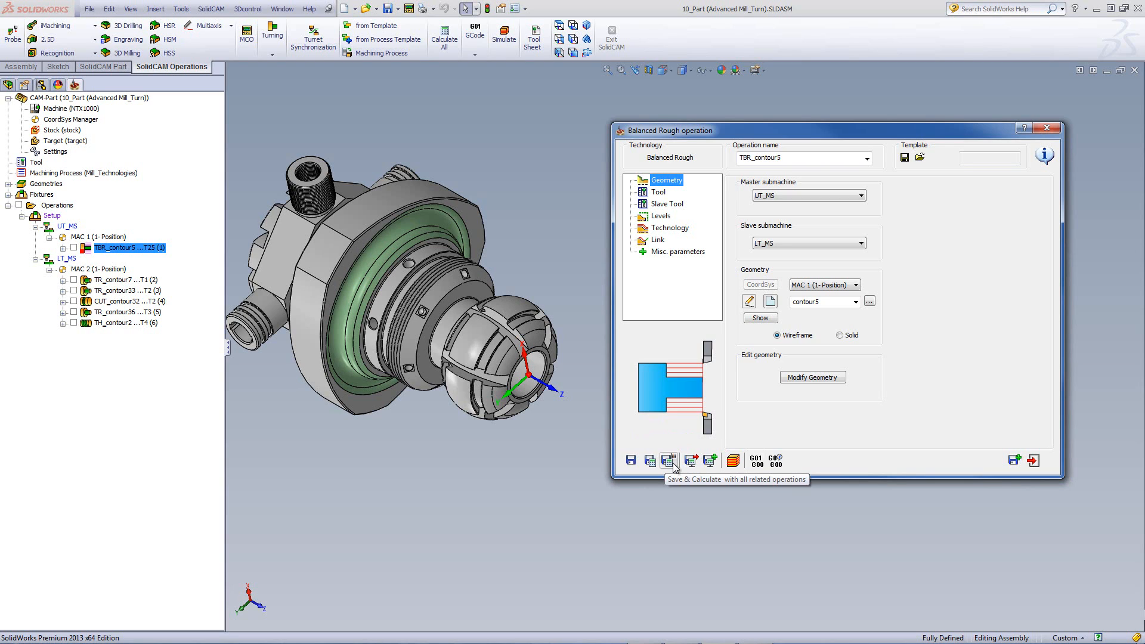
mouse_move(671, 466)
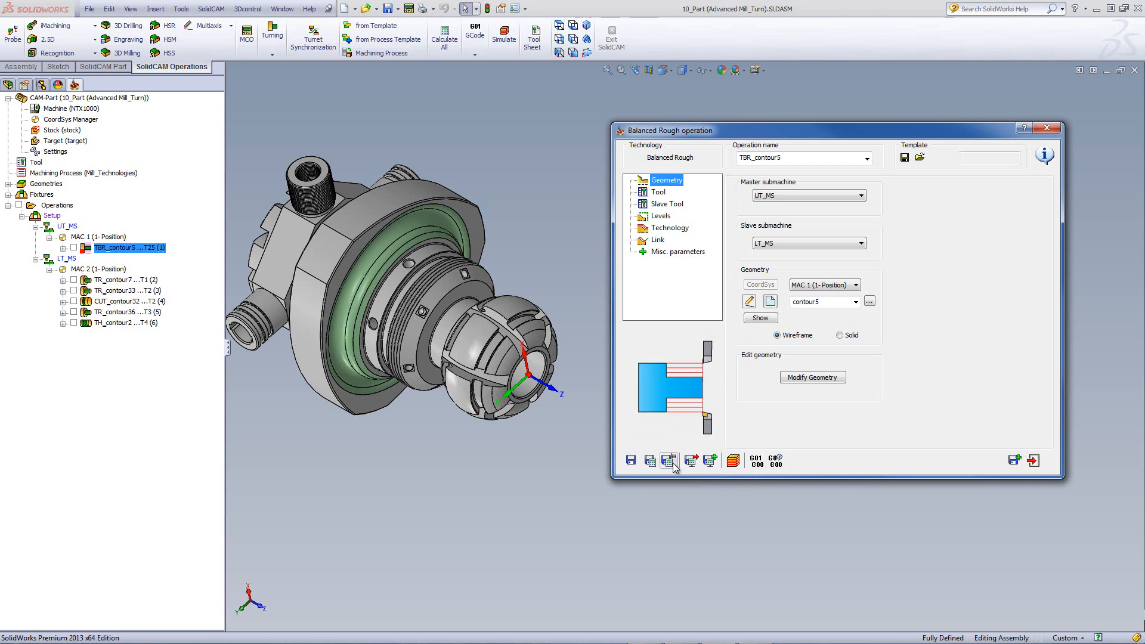
mouse_move(669, 460)
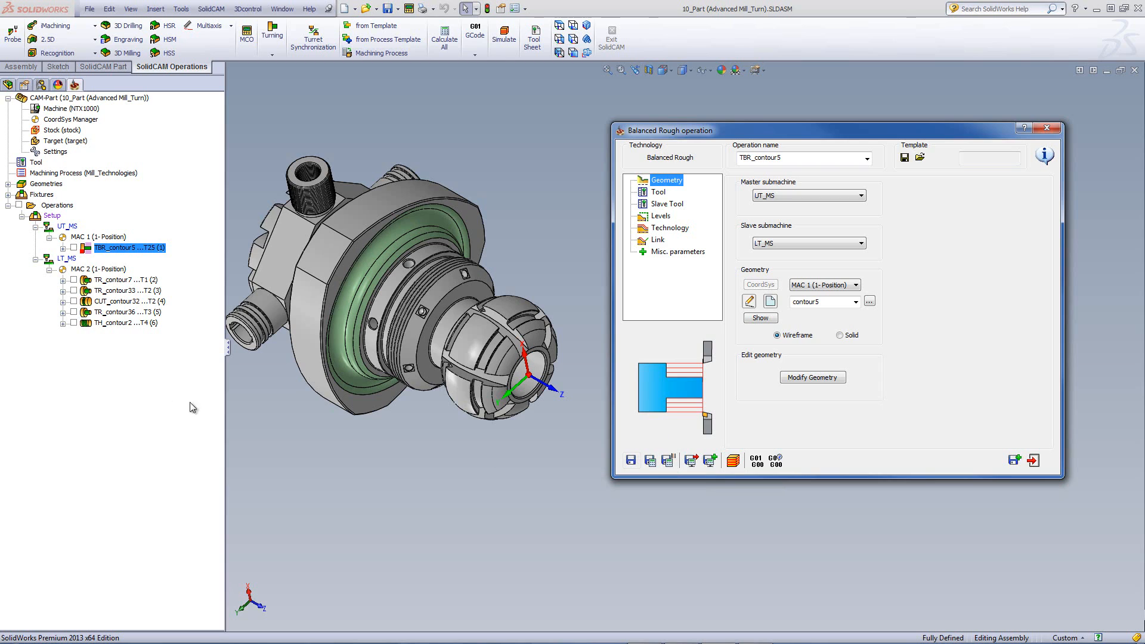
mouse_move(738, 421)
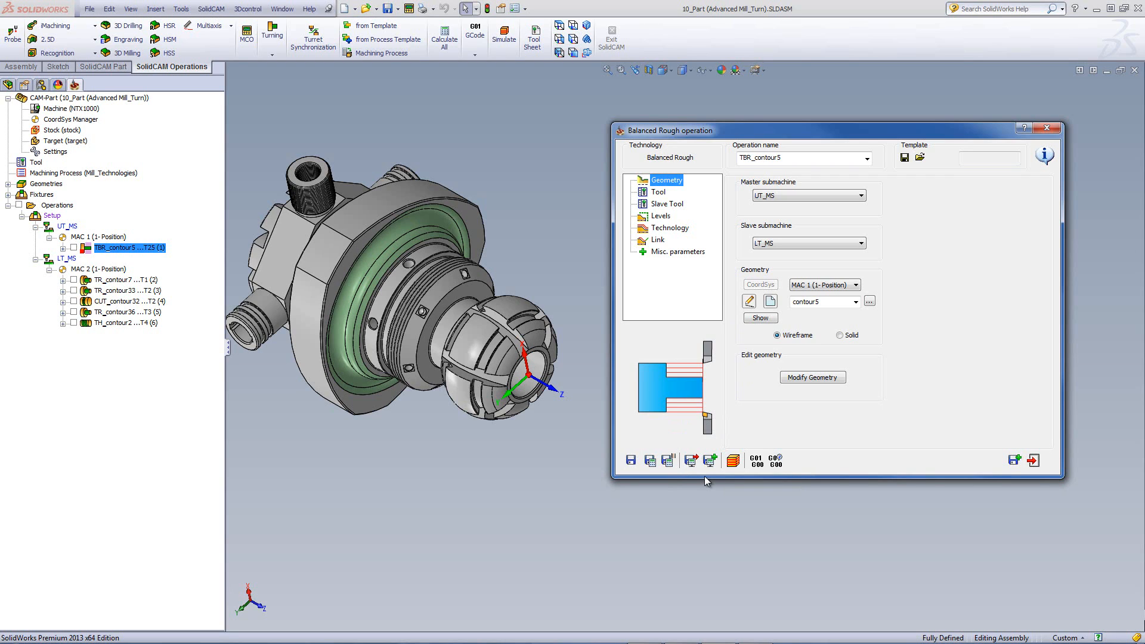
mouse_move(690, 460)
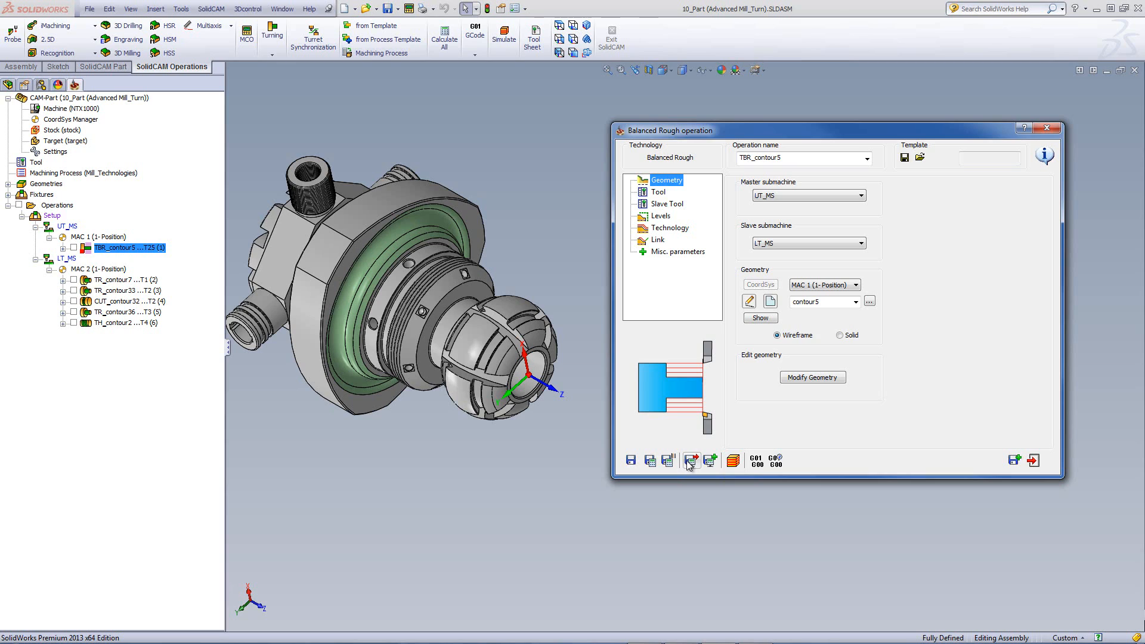
mouse_move(650, 459)
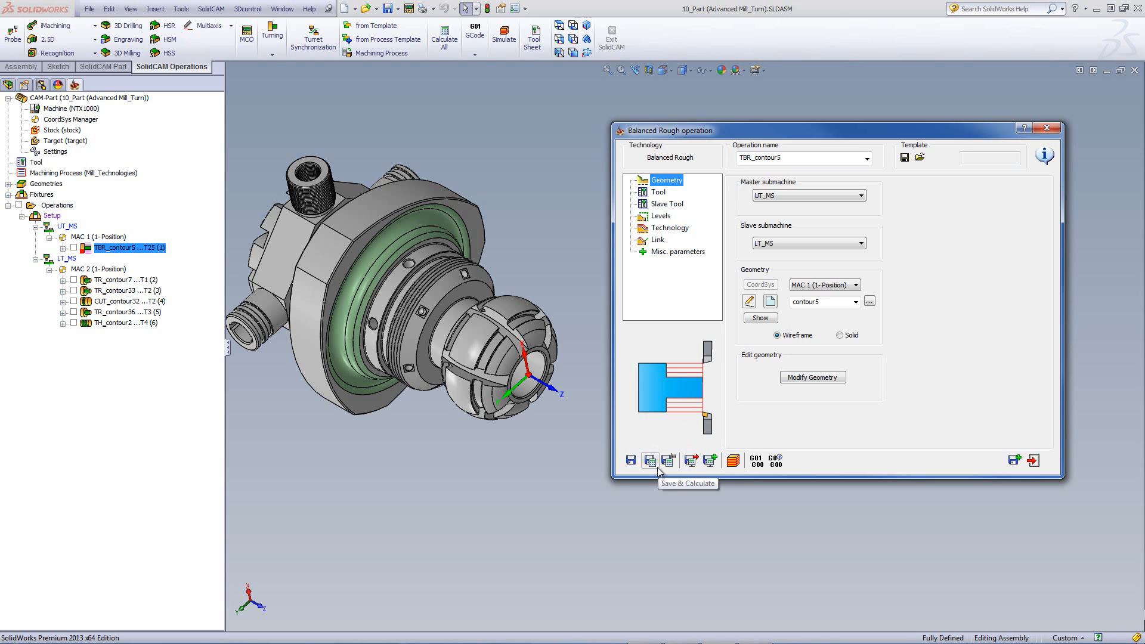
mouse_move(682, 443)
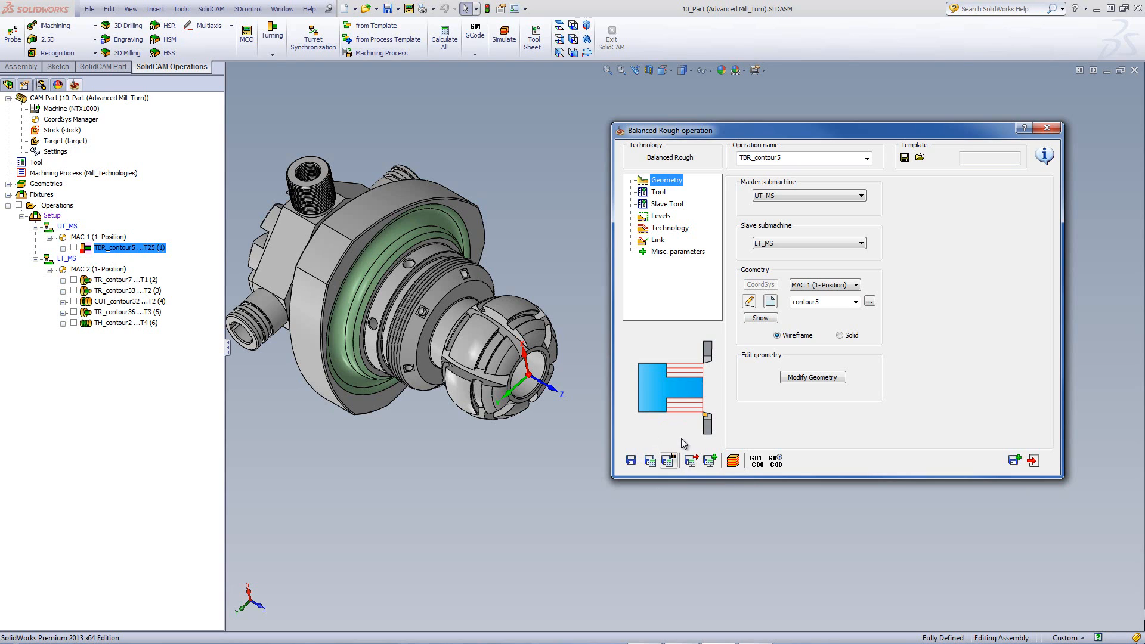
mouse_move(690, 461)
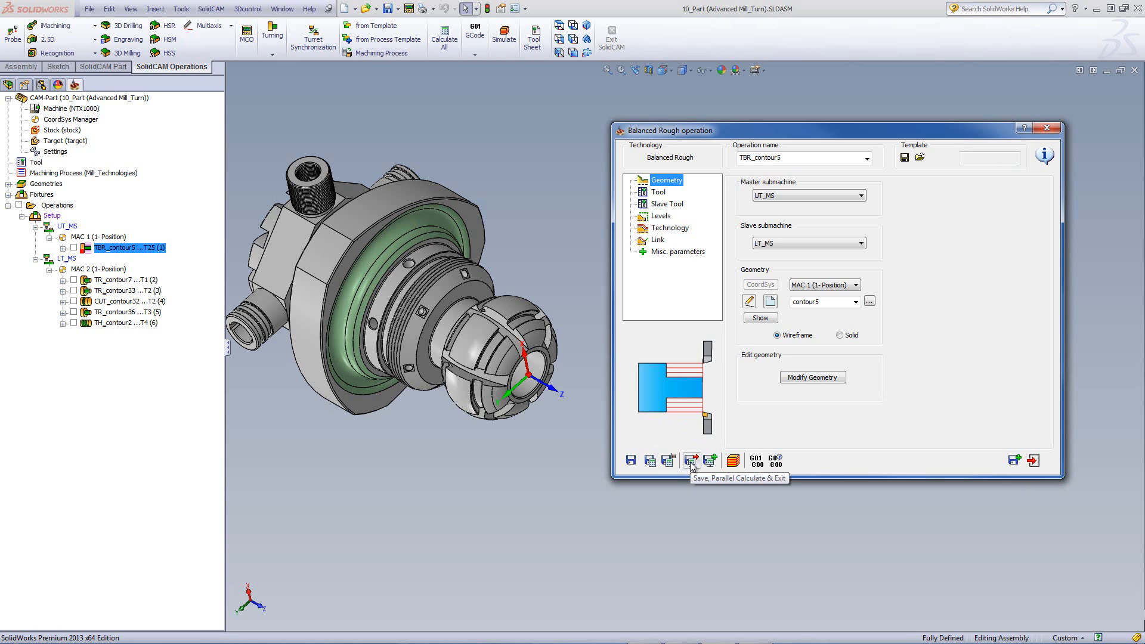
mouse_move(690, 465)
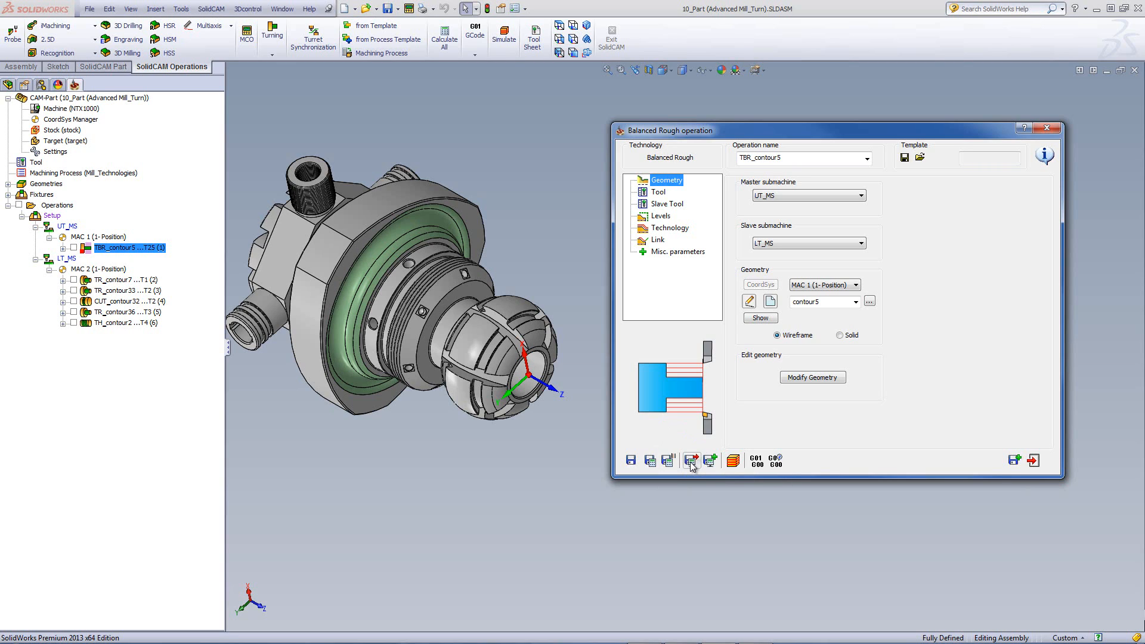
mouse_move(711, 460)
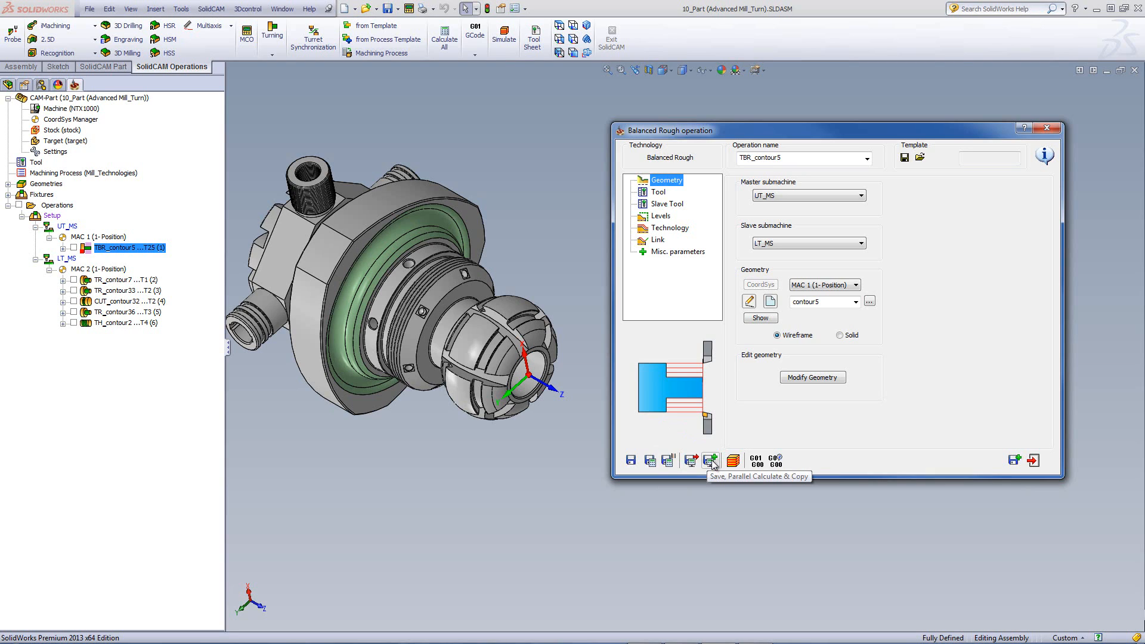
mouse_move(692, 460)
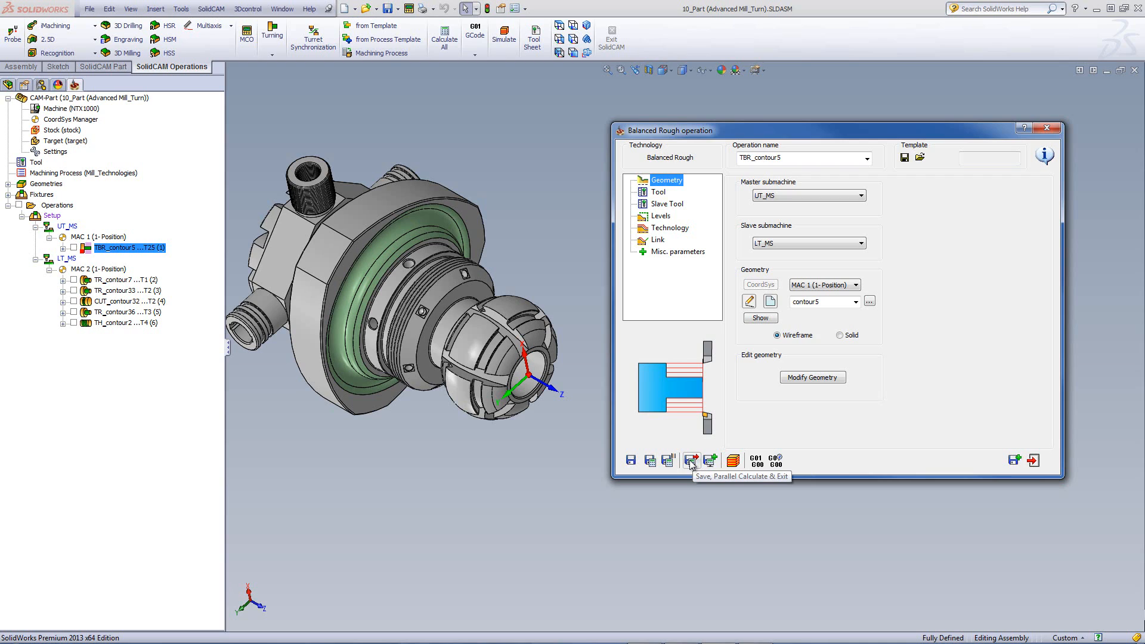
mouse_move(711, 461)
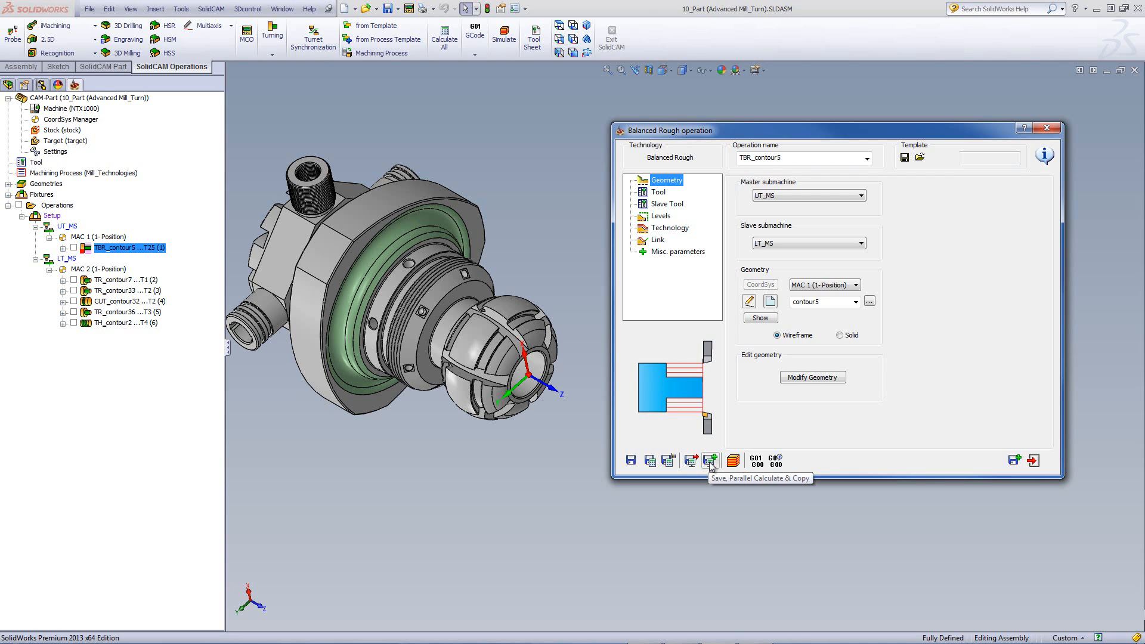
mouse_move(709, 465)
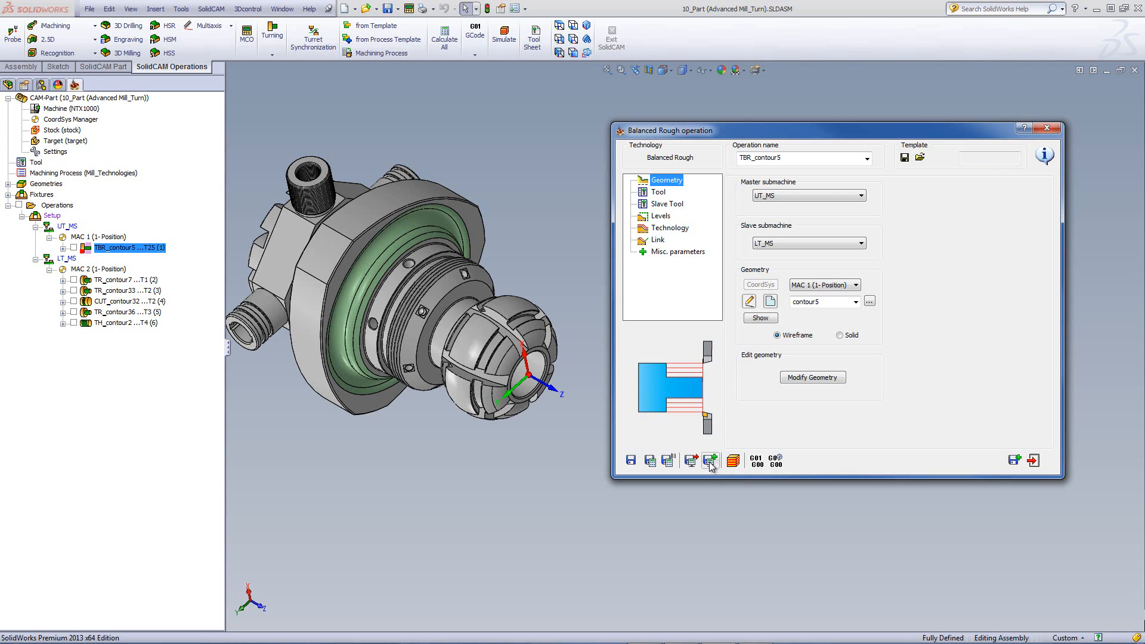
mouse_move(733, 460)
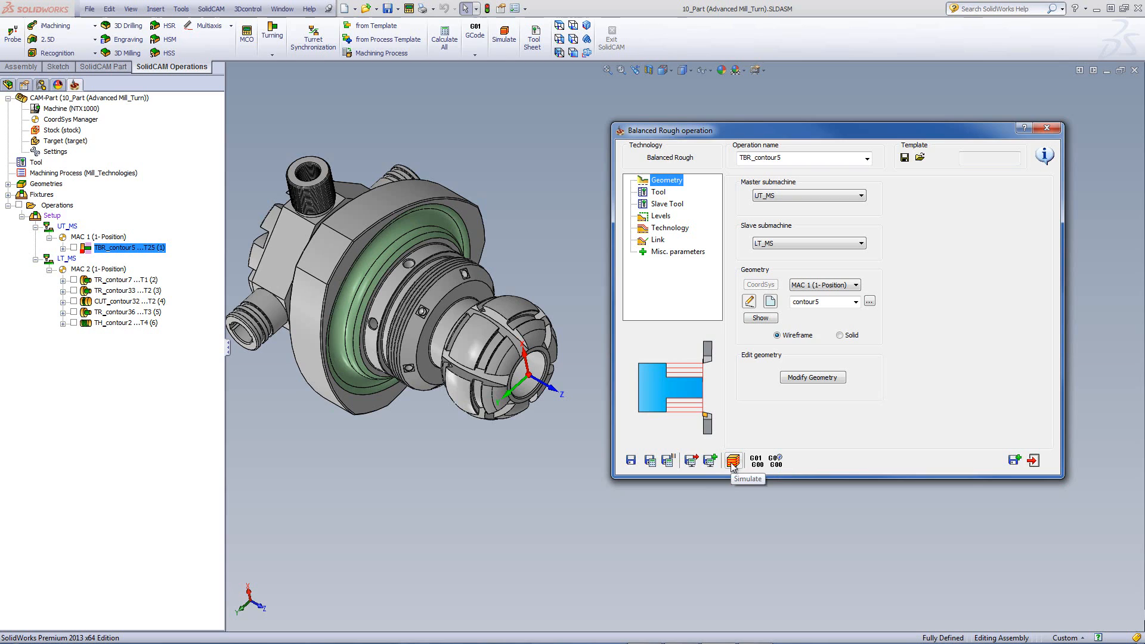
mouse_move(759, 467)
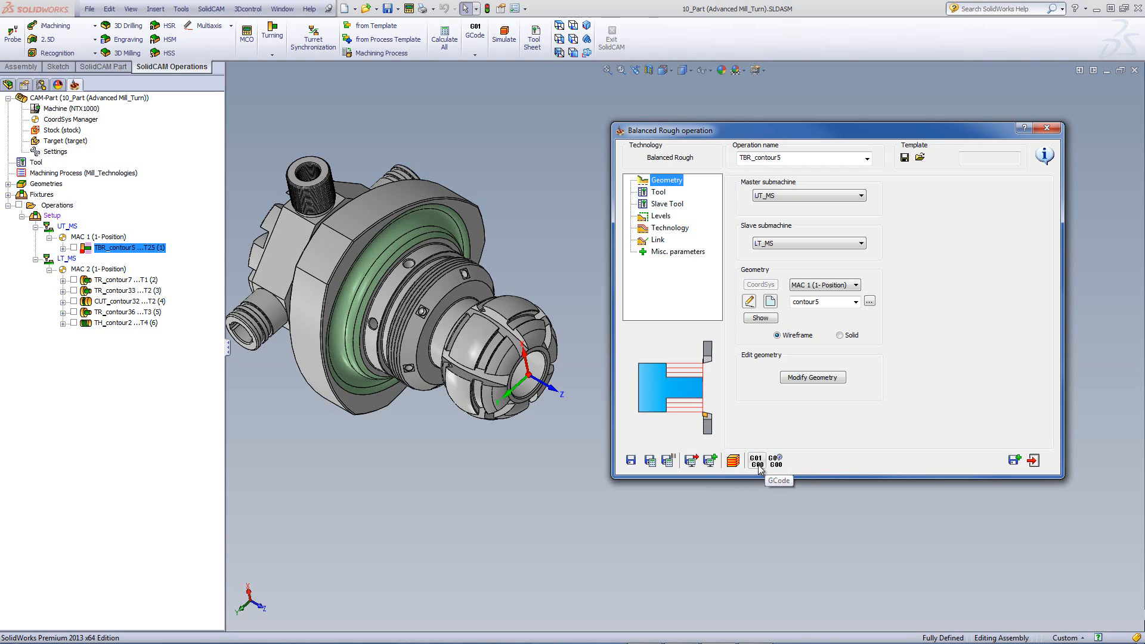
mouse_move(761, 471)
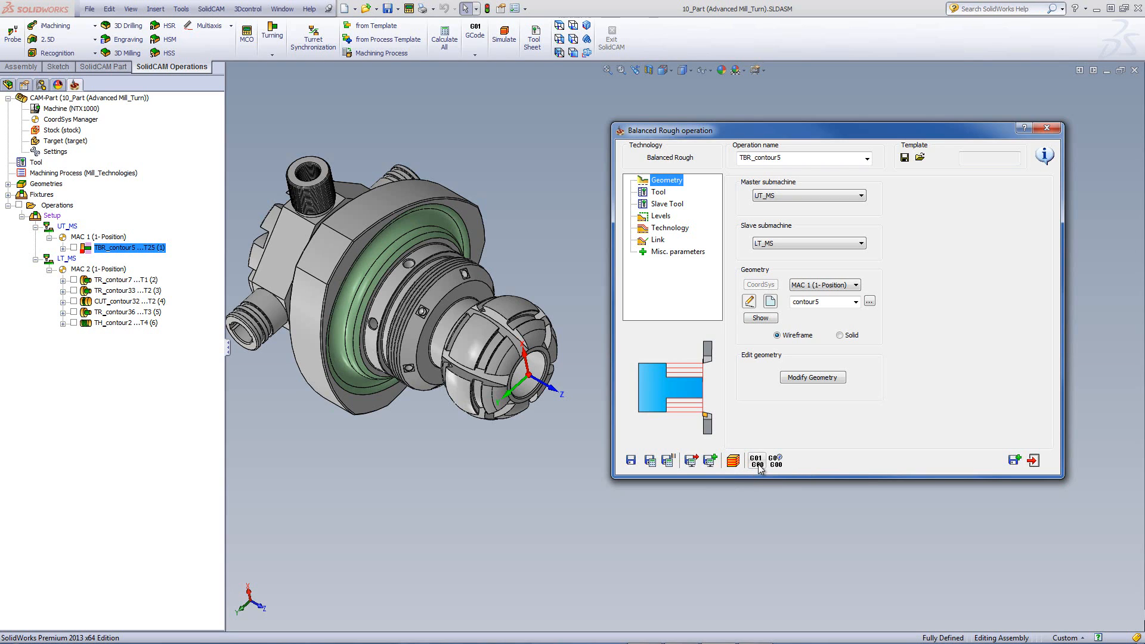
mouse_move(775, 459)
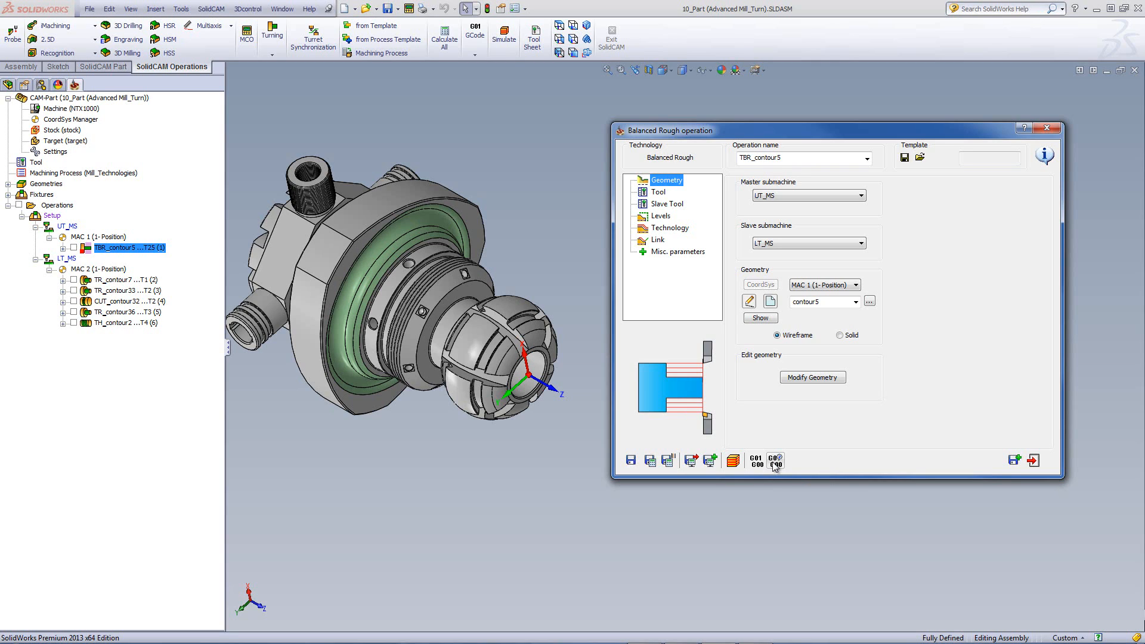
mouse_move(860, 464)
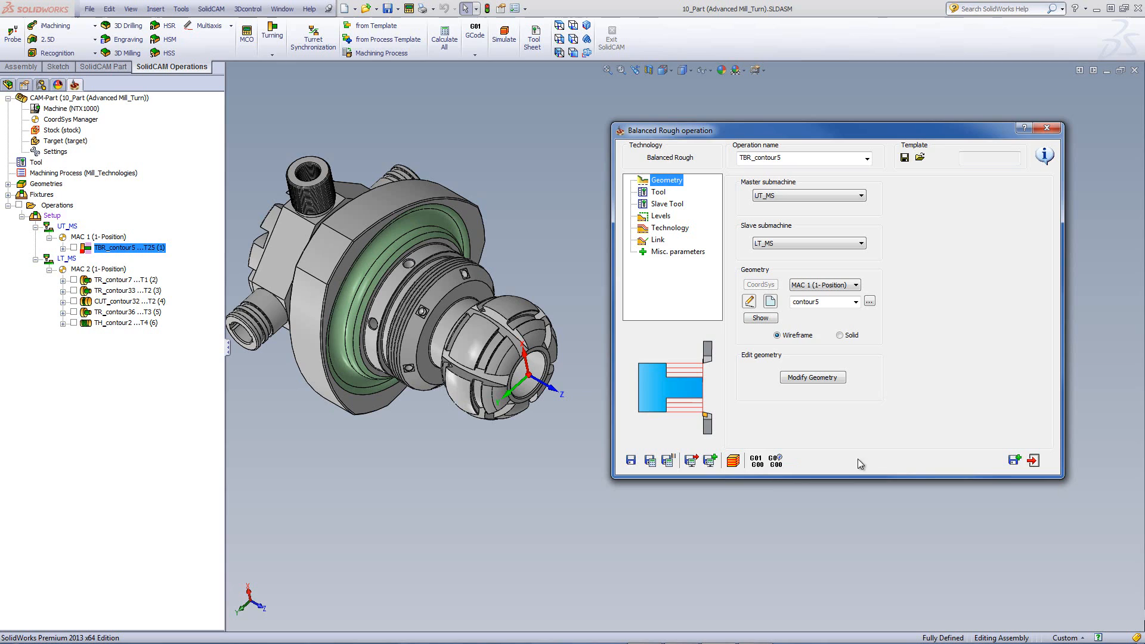
mouse_move(1014, 460)
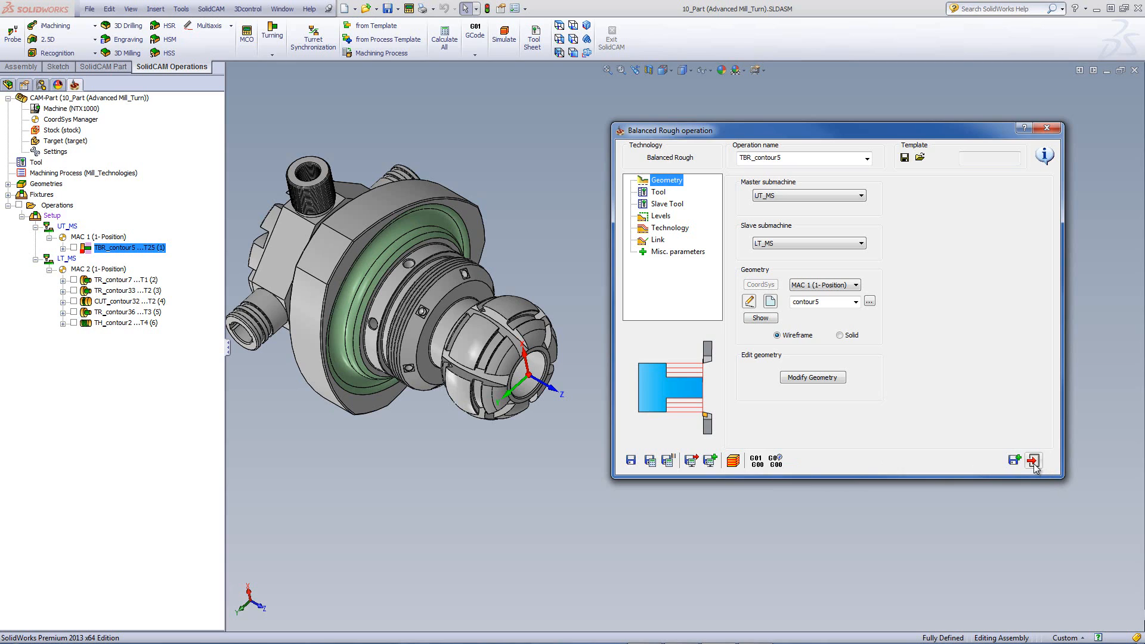
mouse_move(1034, 461)
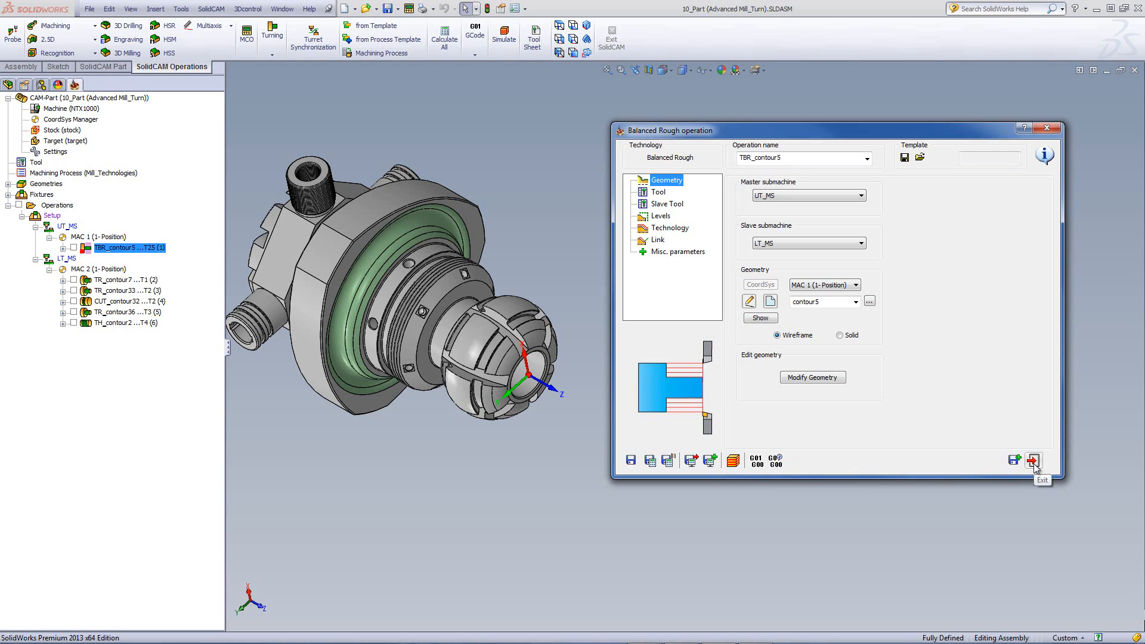
mouse_move(648, 448)
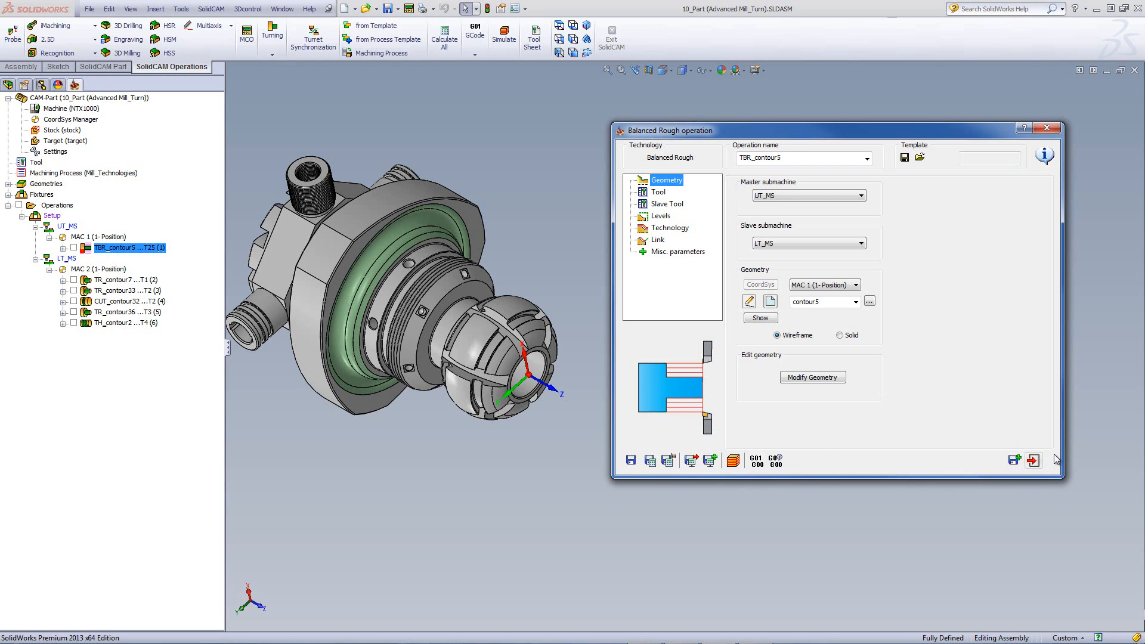
mouse_move(617, 453)
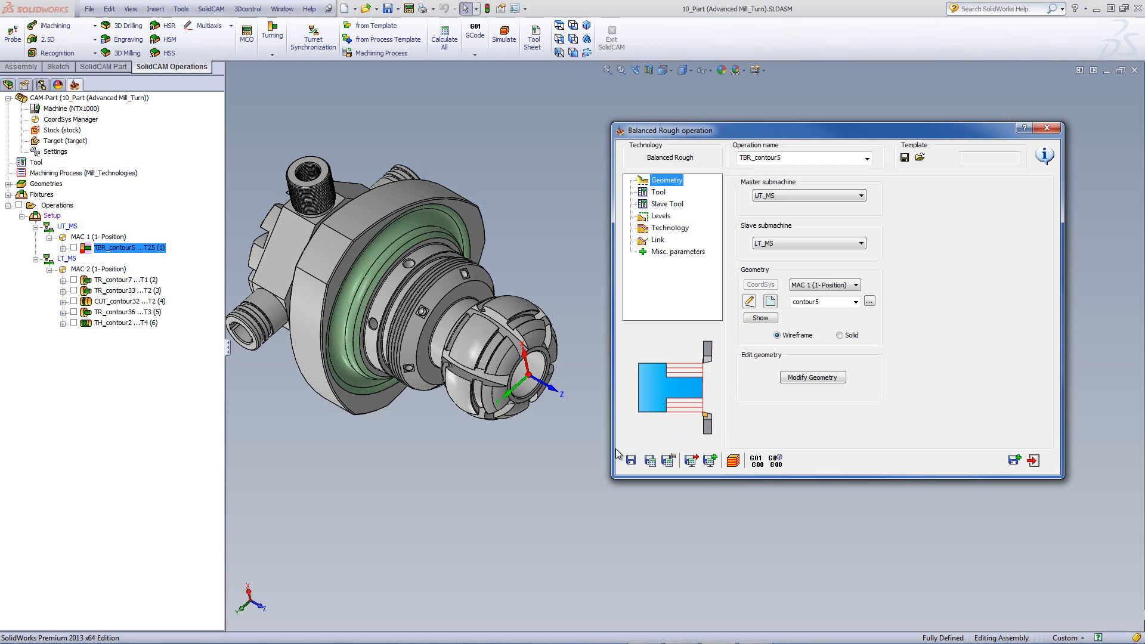
mouse_move(833, 444)
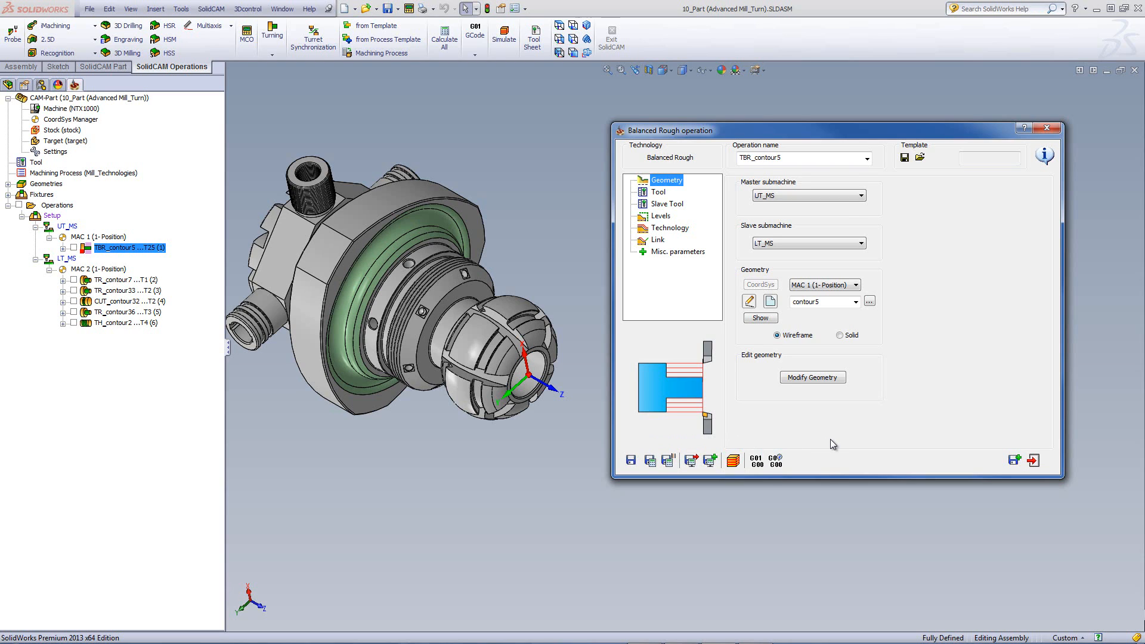
Change the Balanced Rough operation's step down from 2 to 2.5 in Technology.
left_click(669, 227)
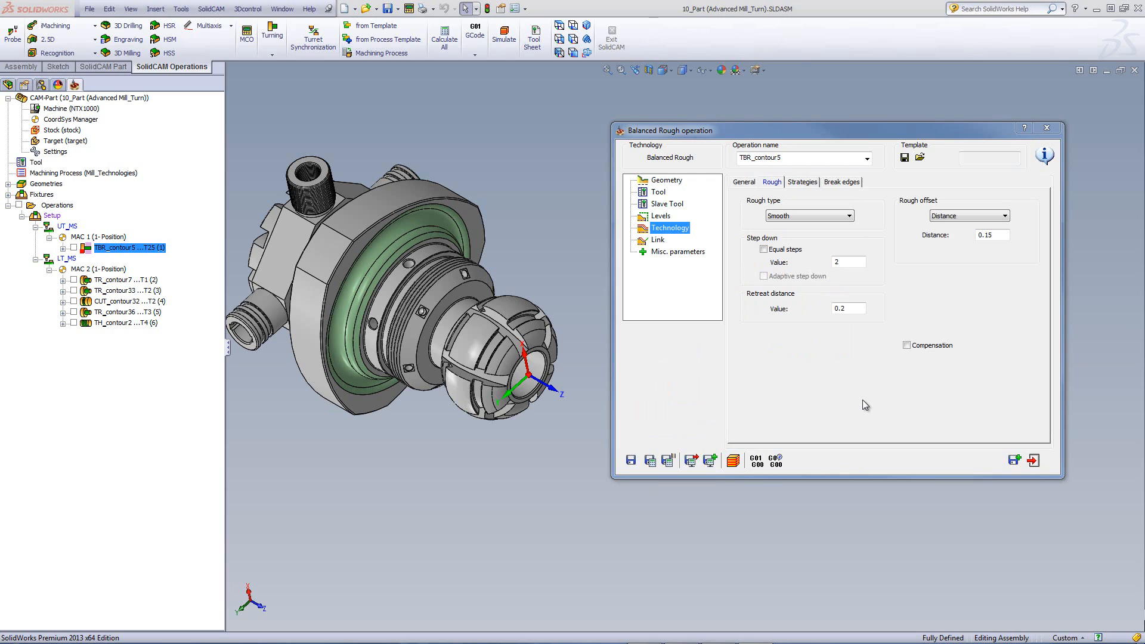
mouse_move(672, 419)
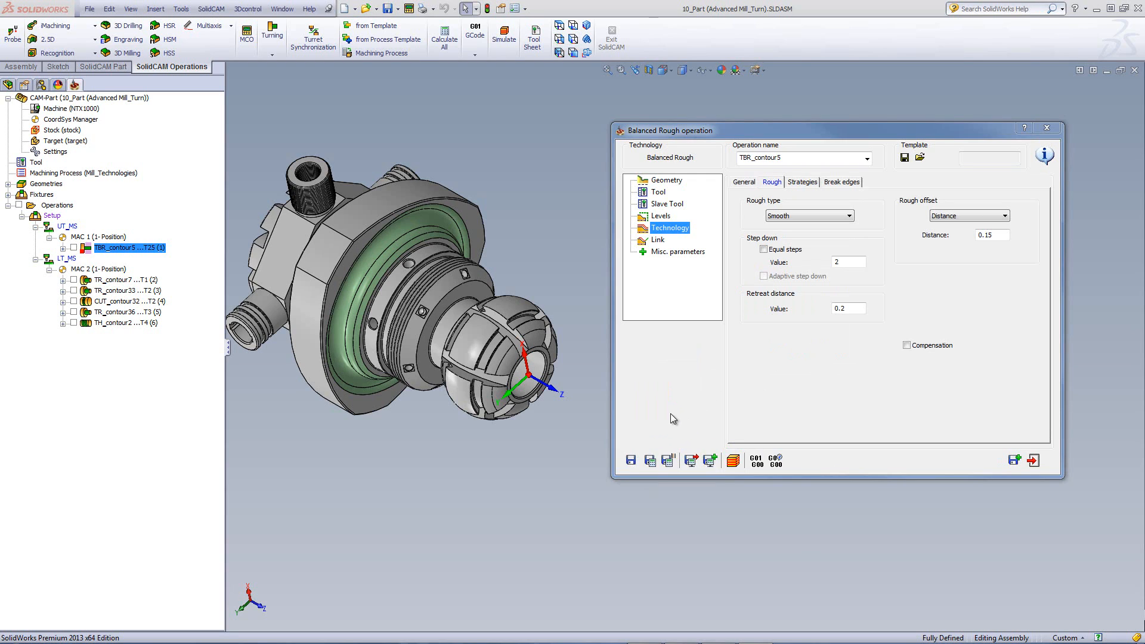
mouse_move(818, 440)
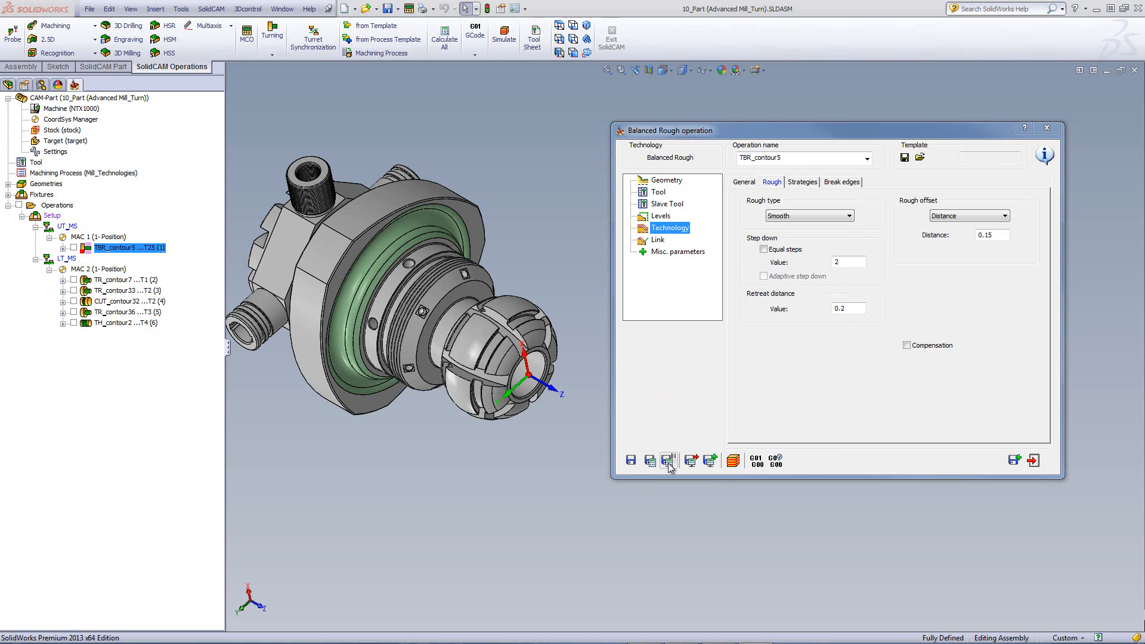
mouse_move(668, 460)
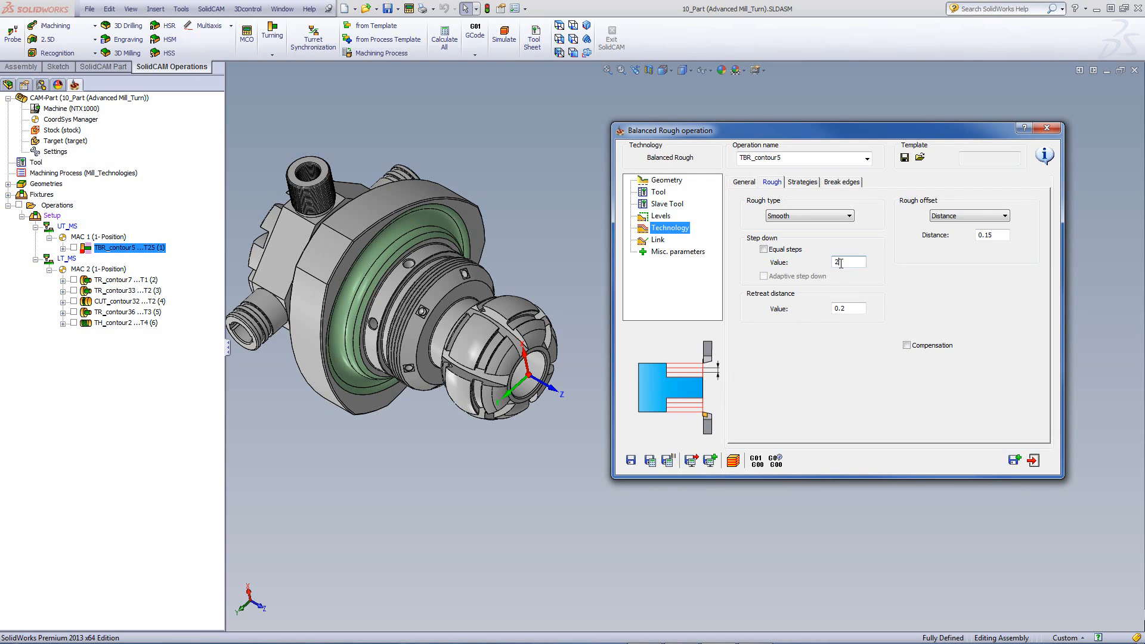
triple_click(846, 262)
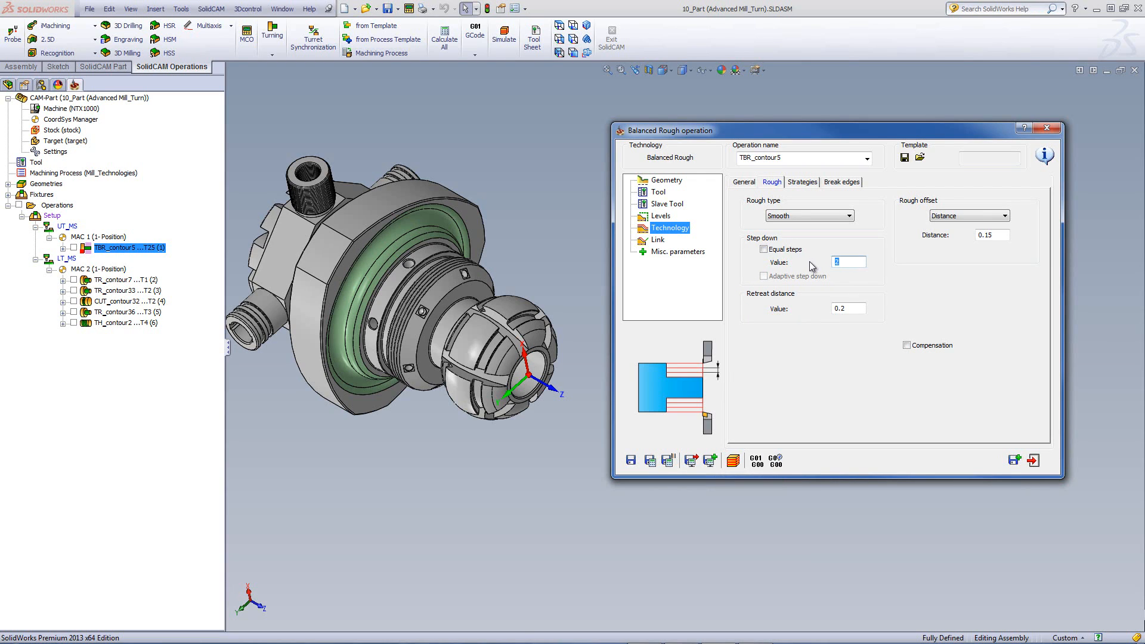
type("2.5")
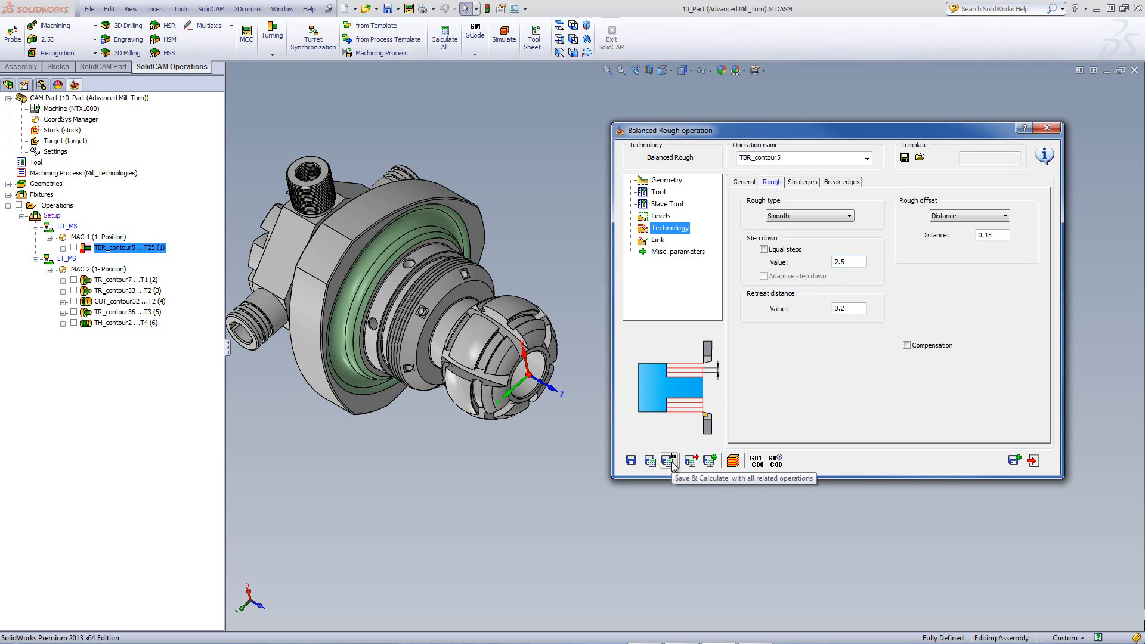
mouse_move(77, 257)
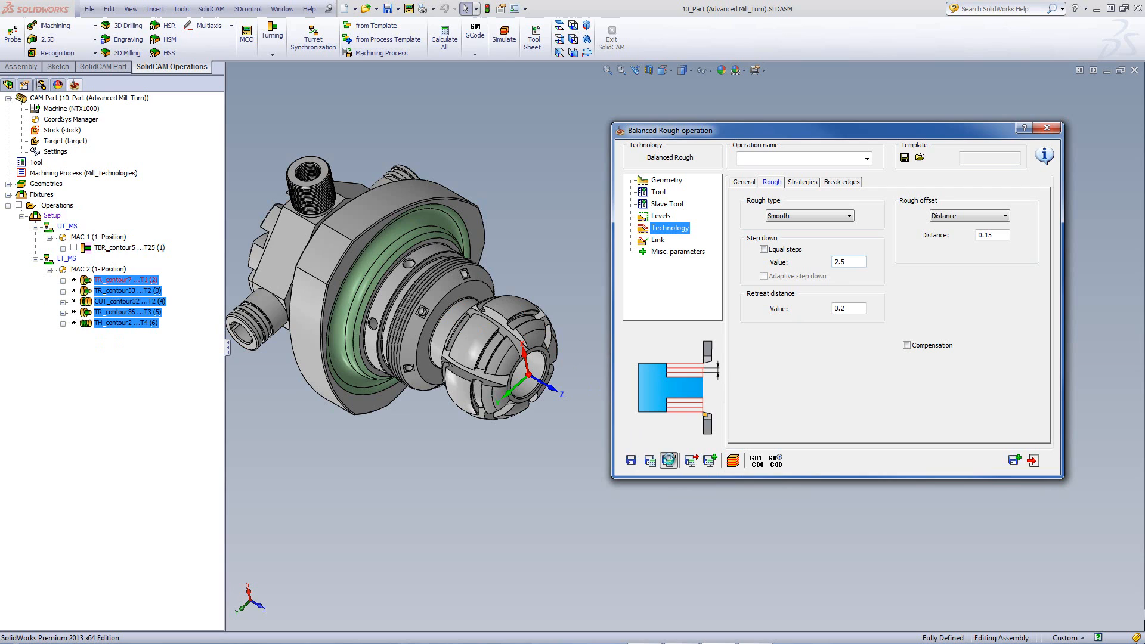
Save TBR_contour5 and recalculate it with its related LT_MS operations.
left_click(130, 247)
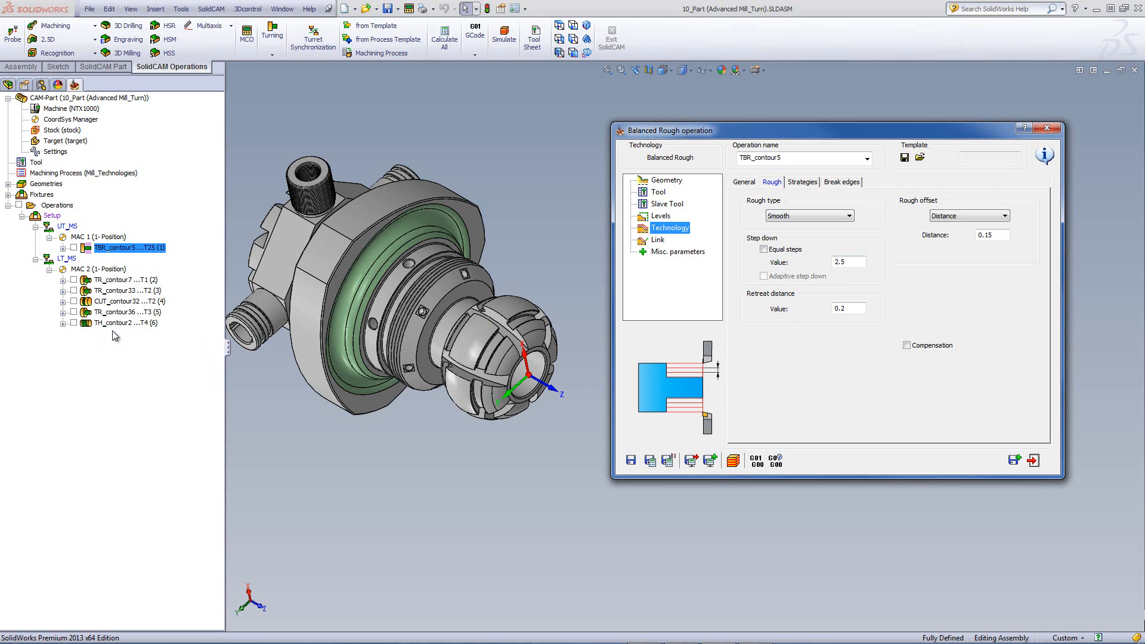
mouse_move(114, 349)
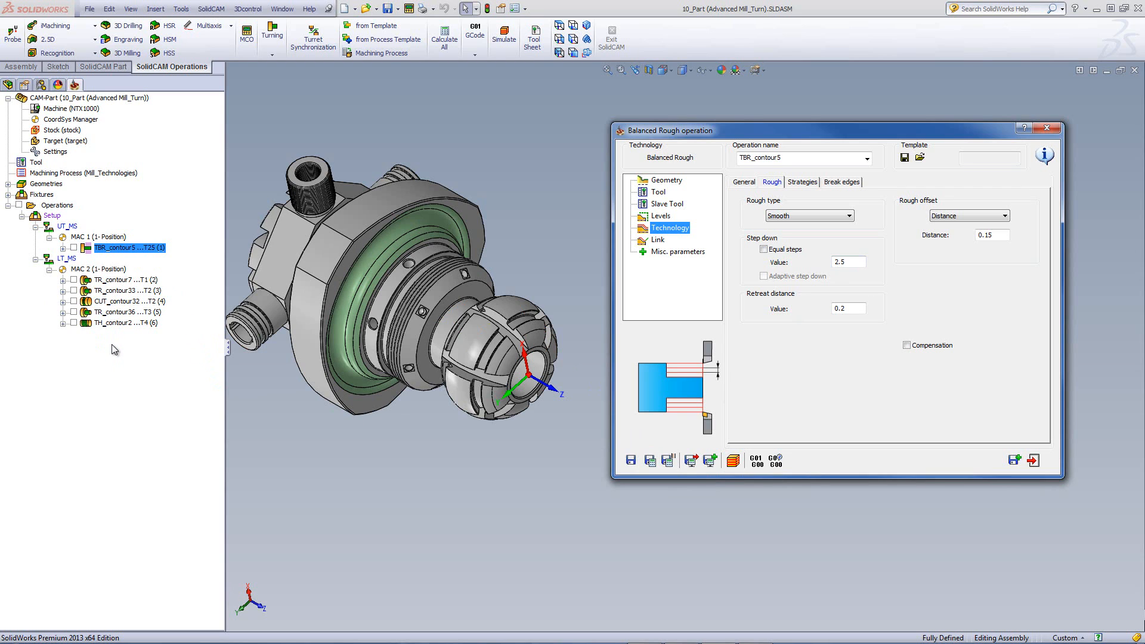
mouse_move(110, 316)
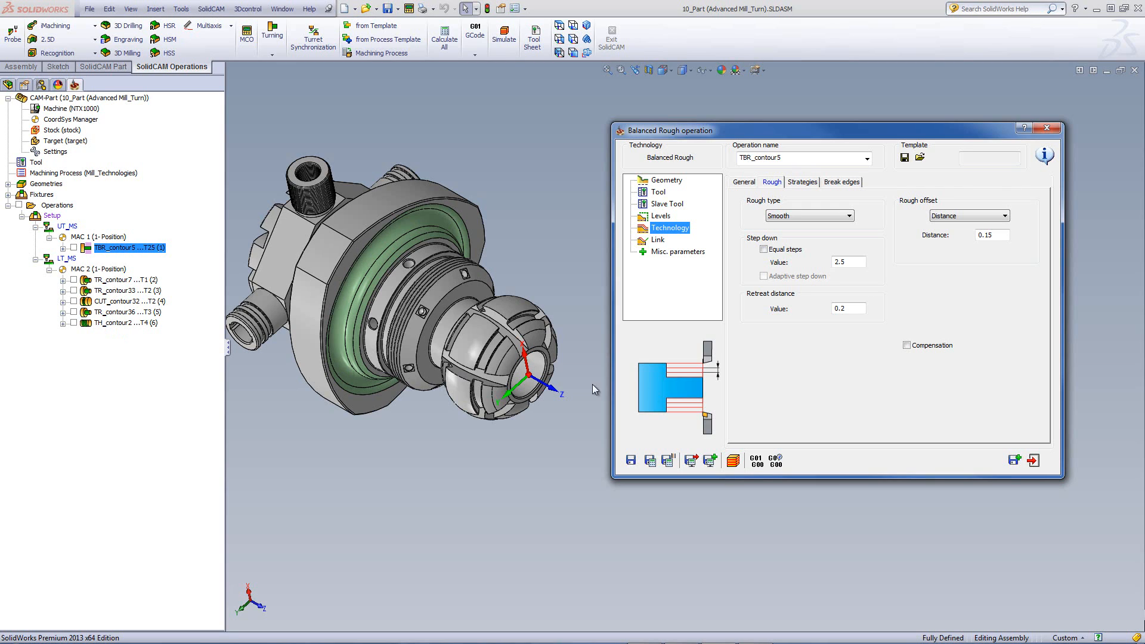
mouse_move(668, 460)
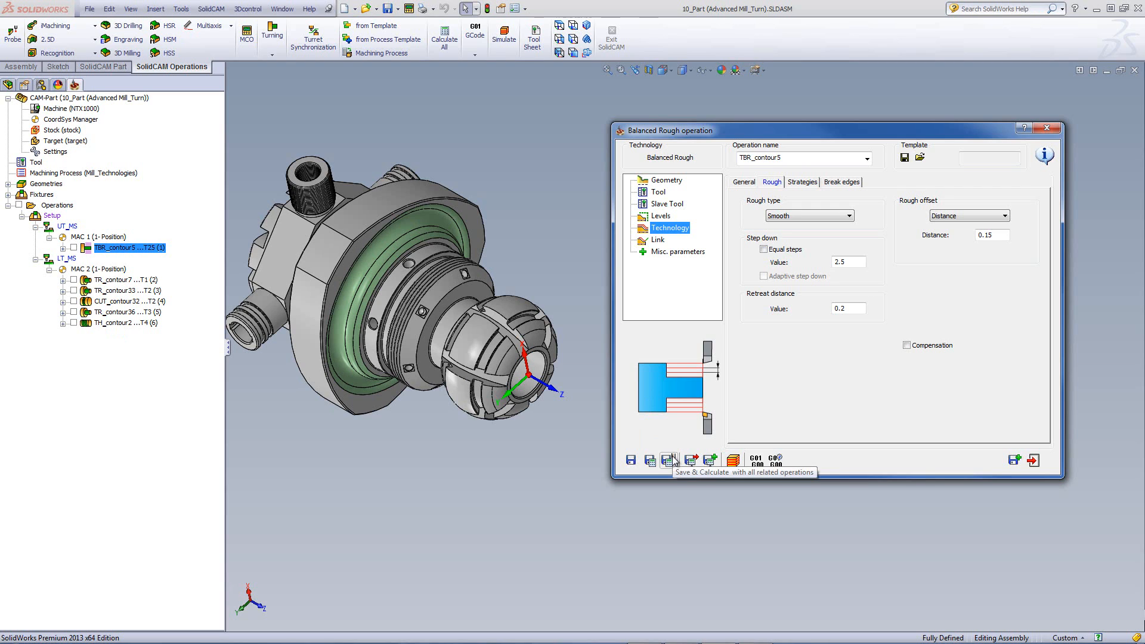
Generate TBR_contour5's G-code with time calculation, opening upper.mpf in Notepad.
left_click(666, 180)
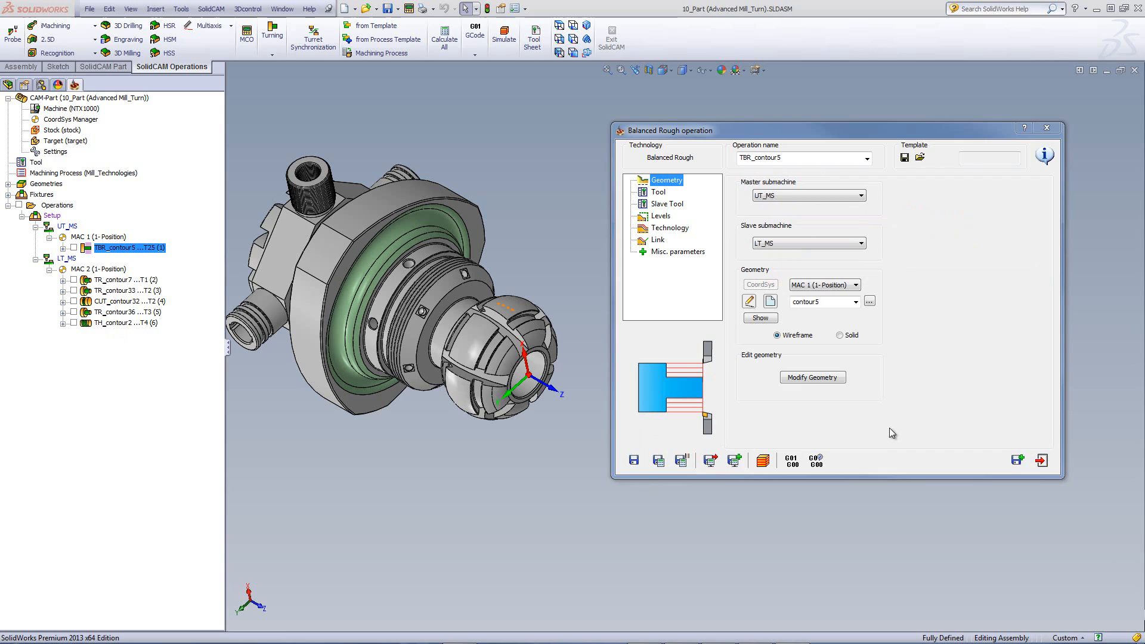
mouse_move(816, 460)
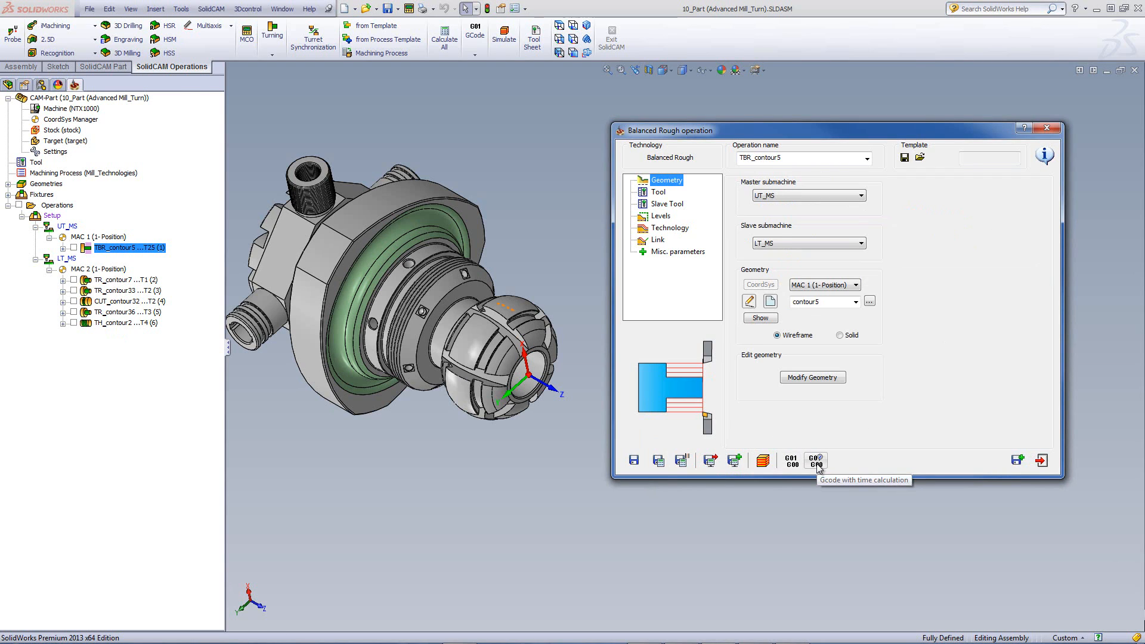
left_click(815, 460)
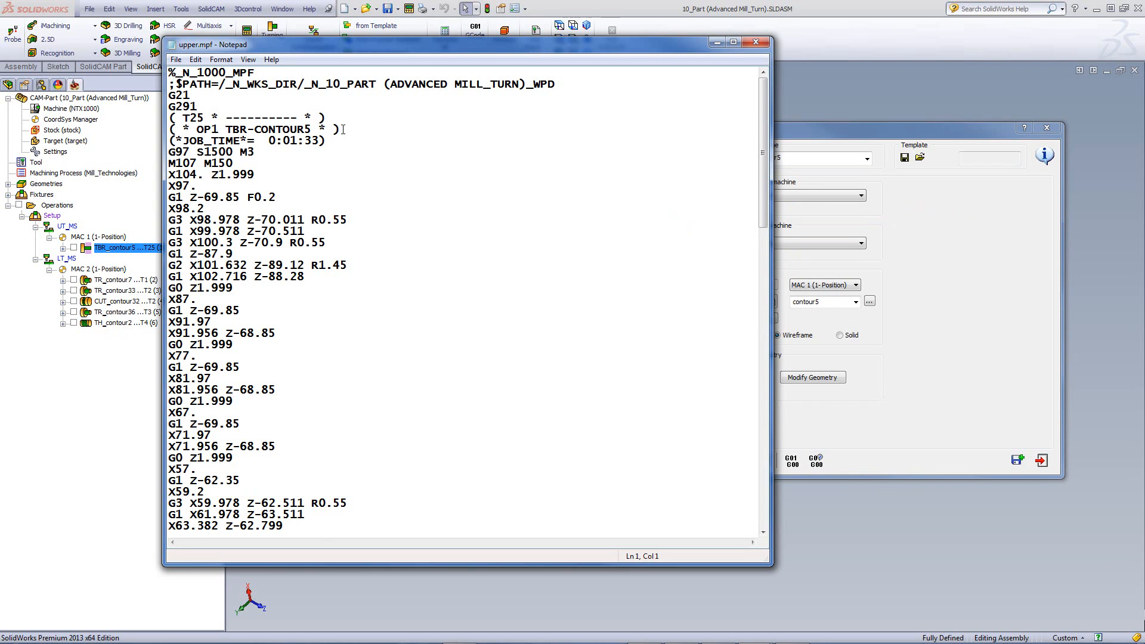
mouse_move(365, 176)
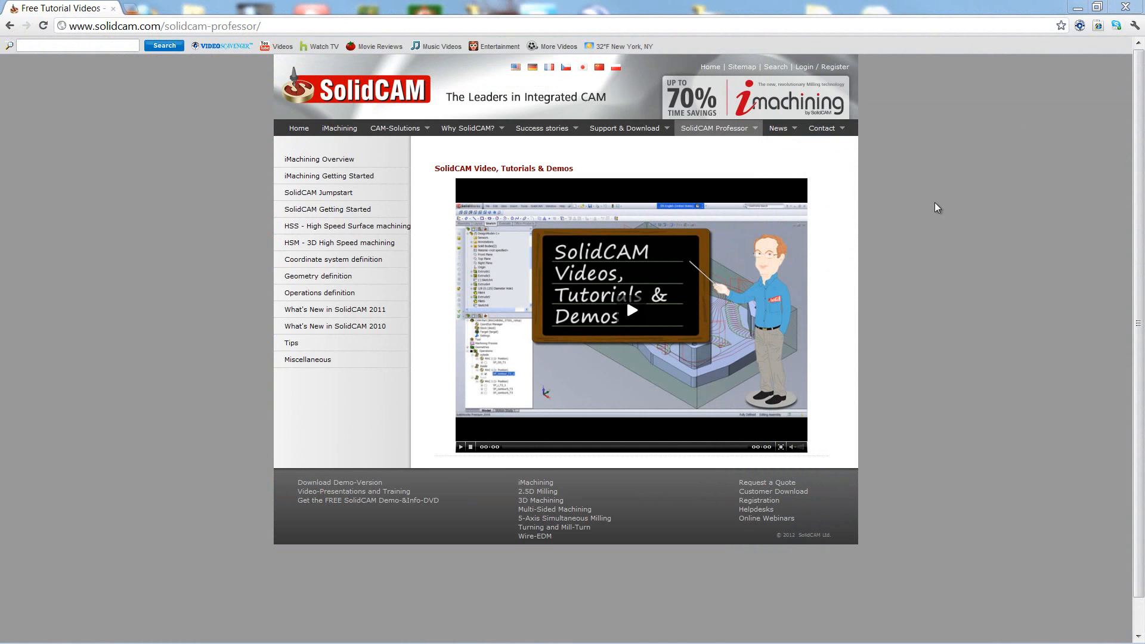
mouse_move(768, 151)
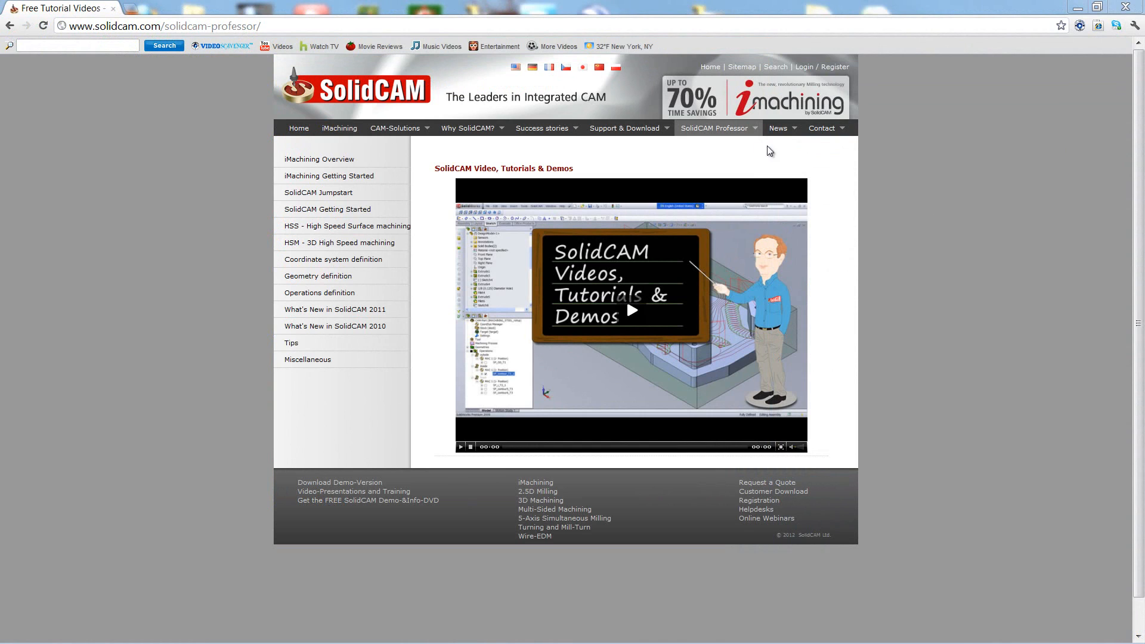
Show the SolidCAM Professor tutorial topics list, including iMachining, HSS, HSM and Tips.
left_click(714, 128)
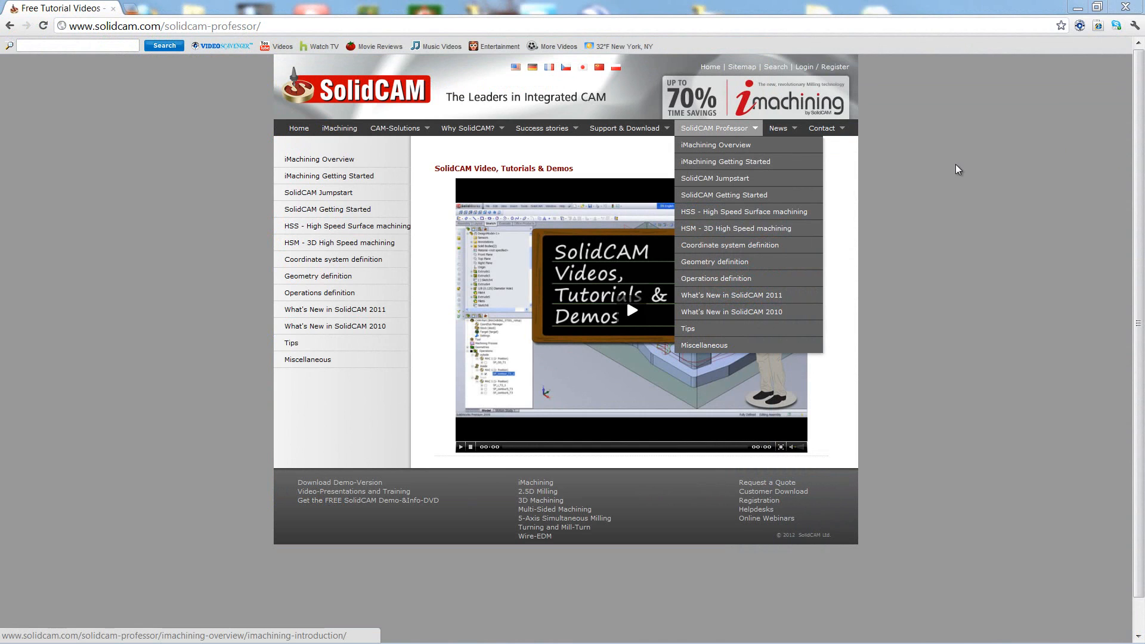
mouse_move(990, 178)
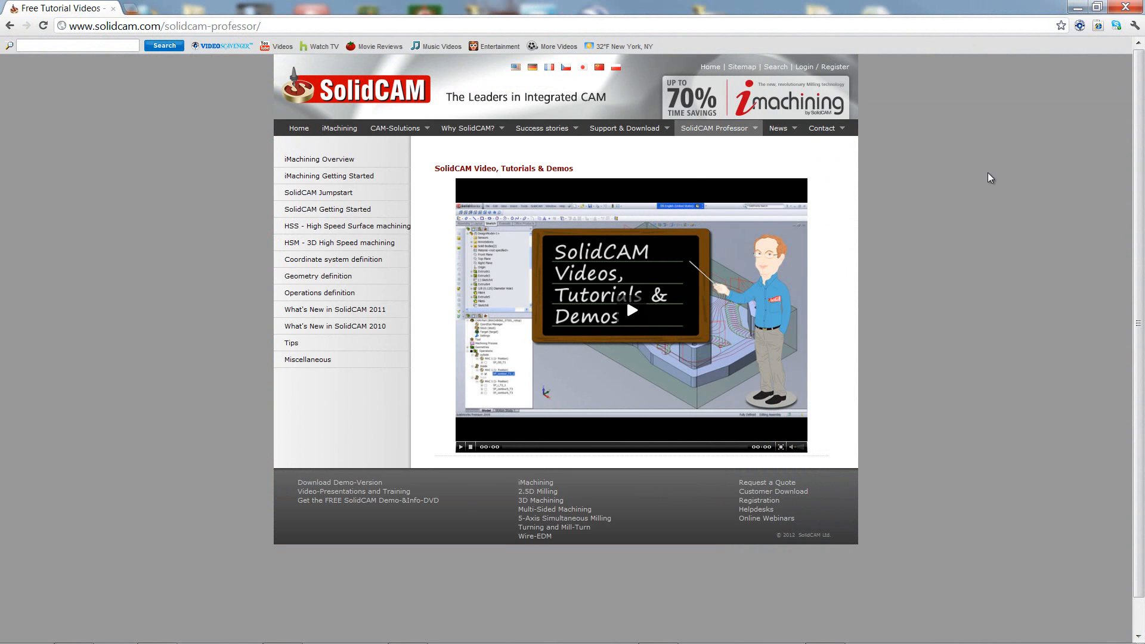